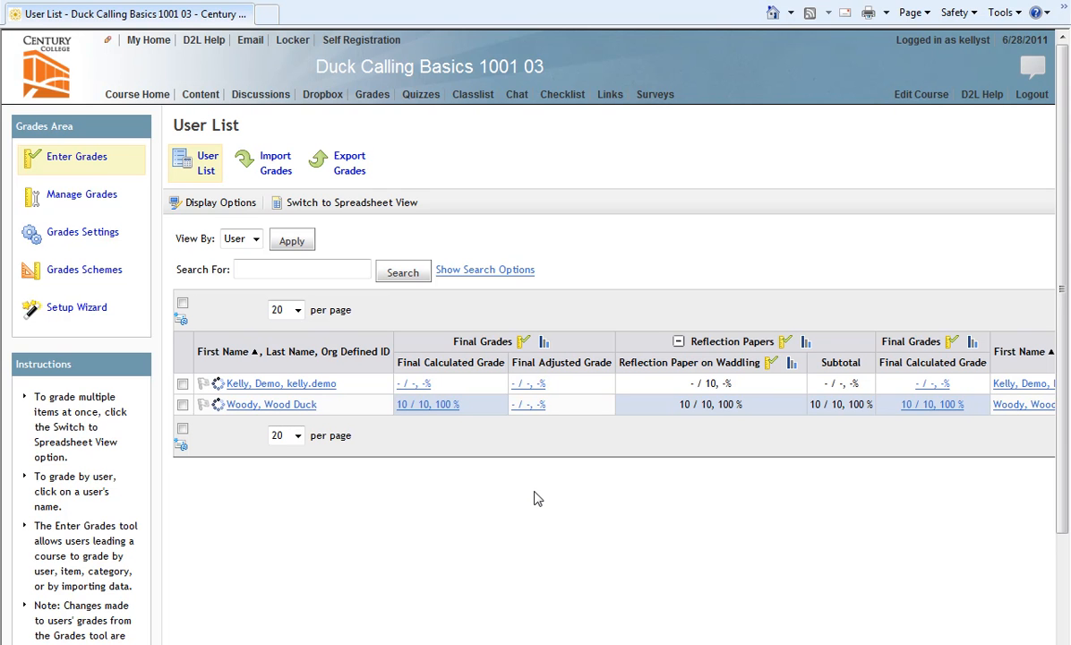
mouse_move(480, 326)
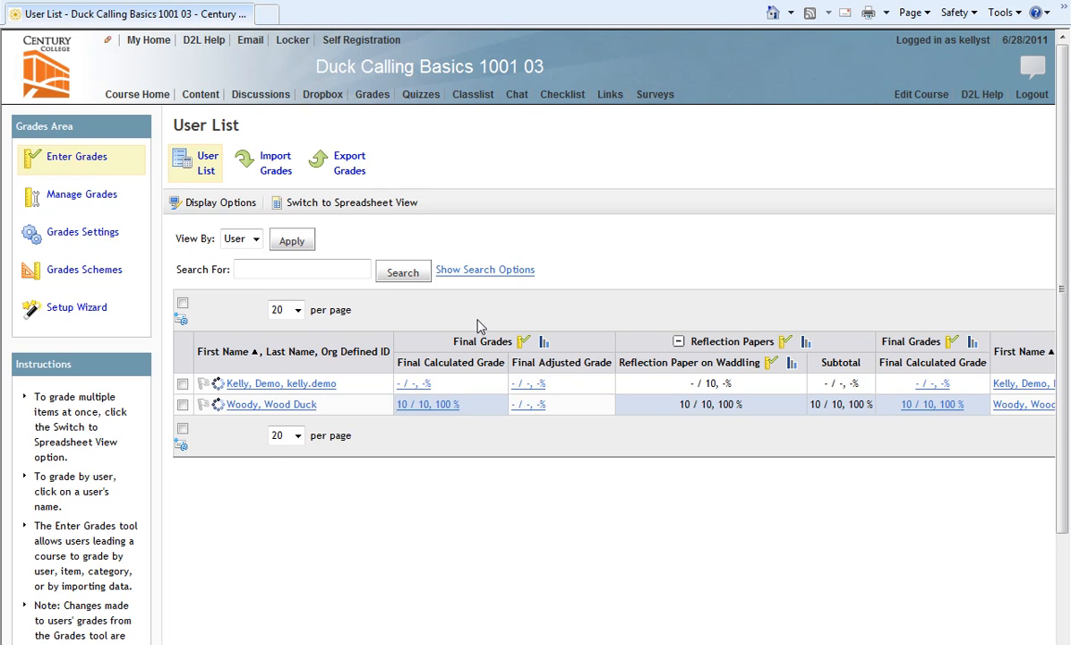
mouse_move(373, 93)
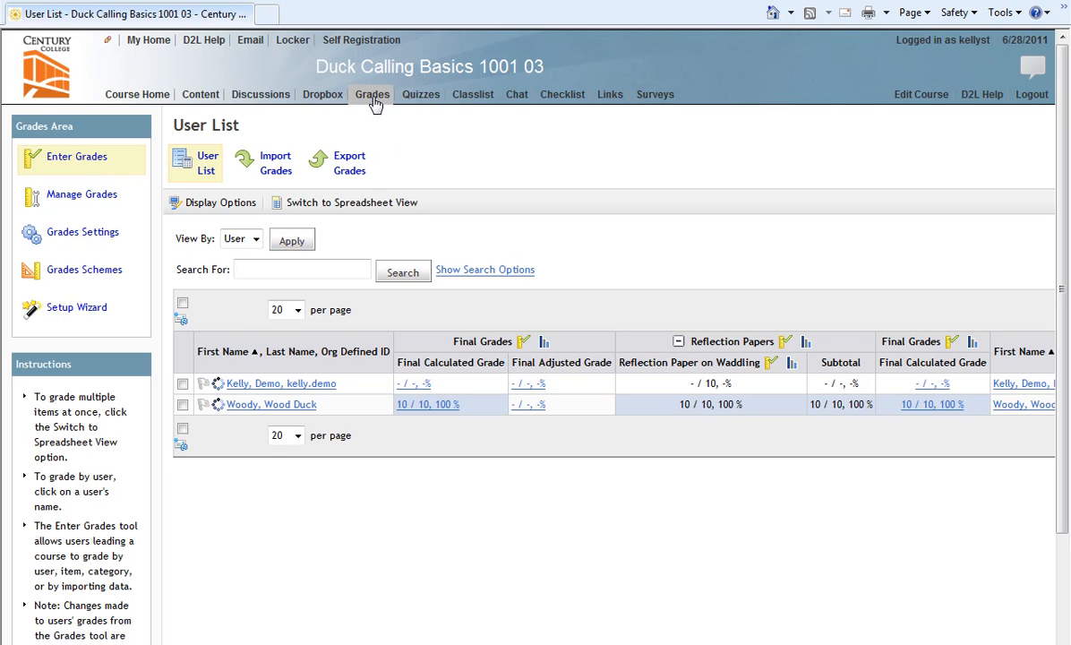
mouse_move(368, 116)
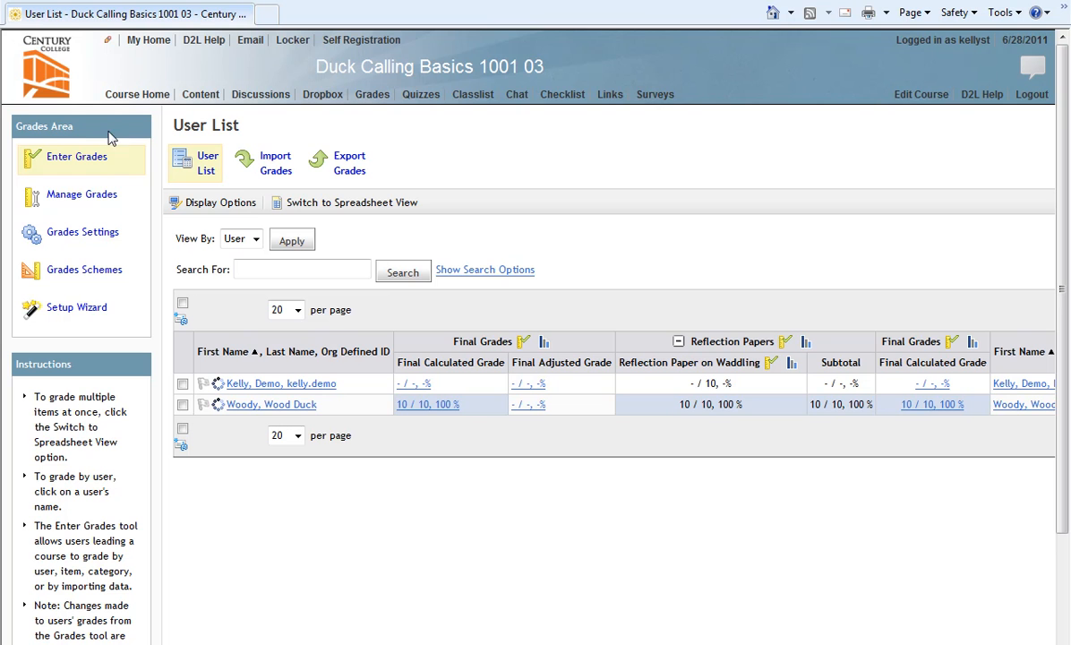
mouse_move(97, 194)
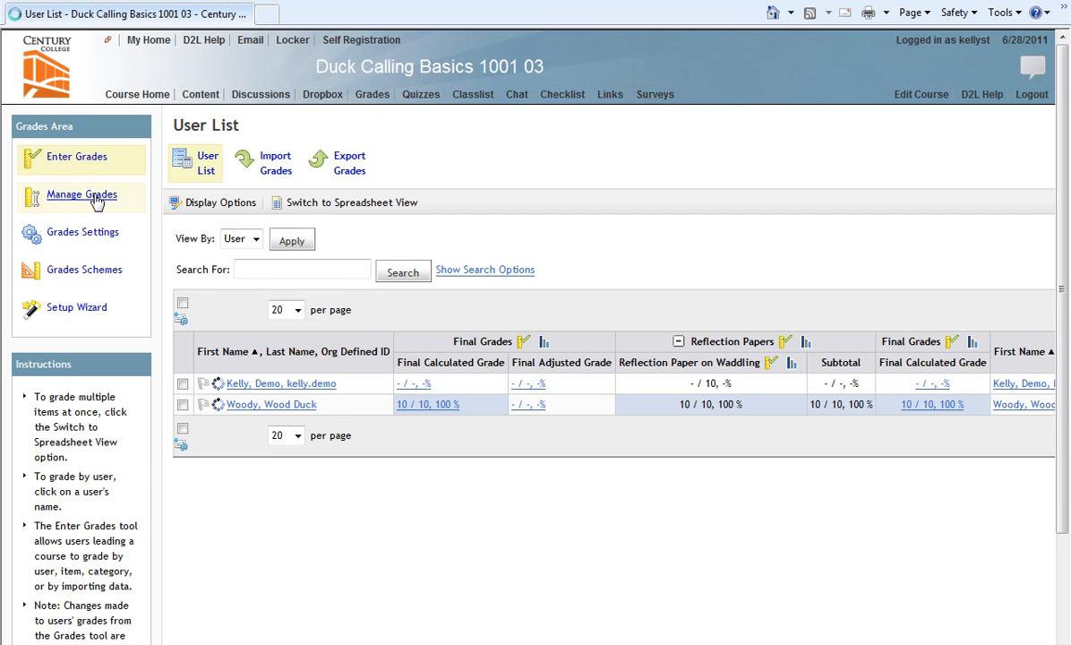
Start a new grade category from Manage Grades in the Duck Calling Basics course
click(81, 194)
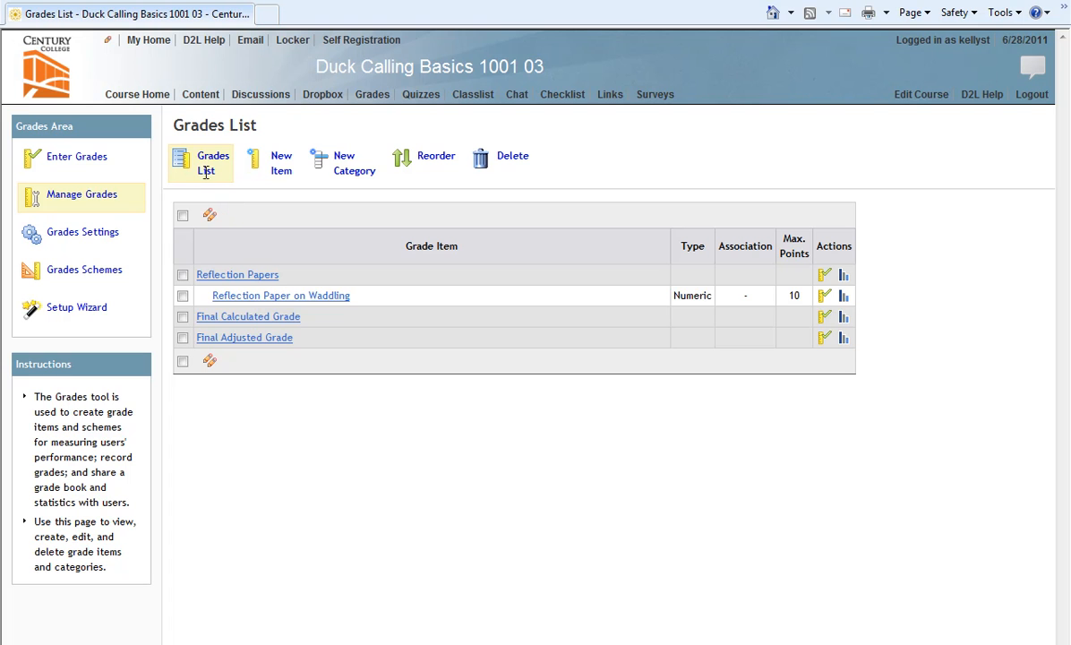
mouse_move(351, 163)
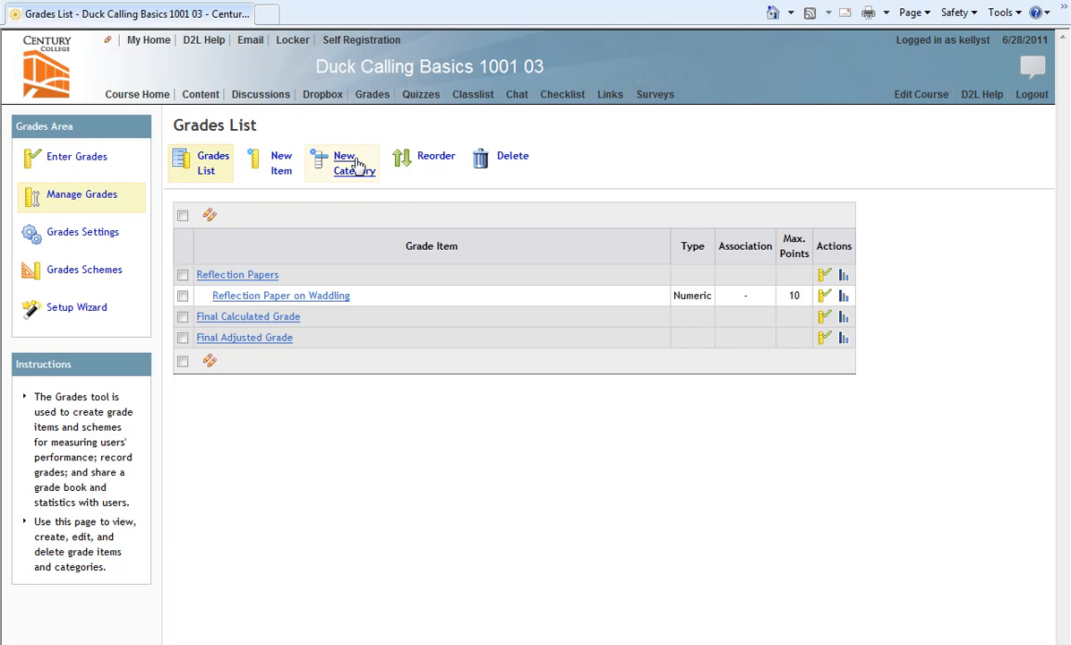
mouse_move(437, 156)
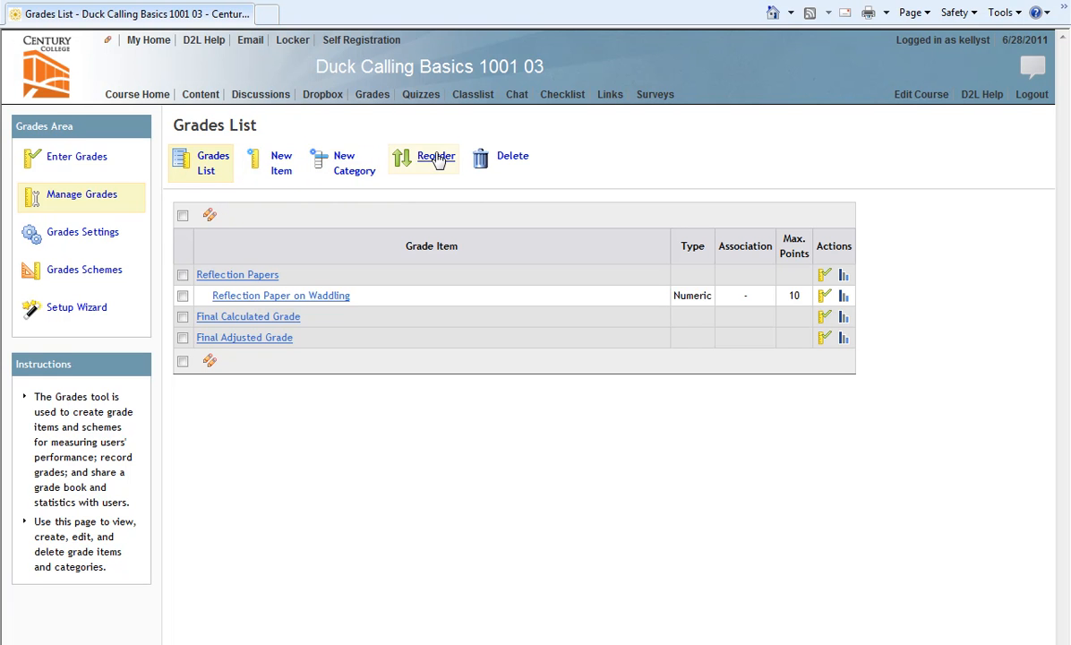
mouse_move(512, 158)
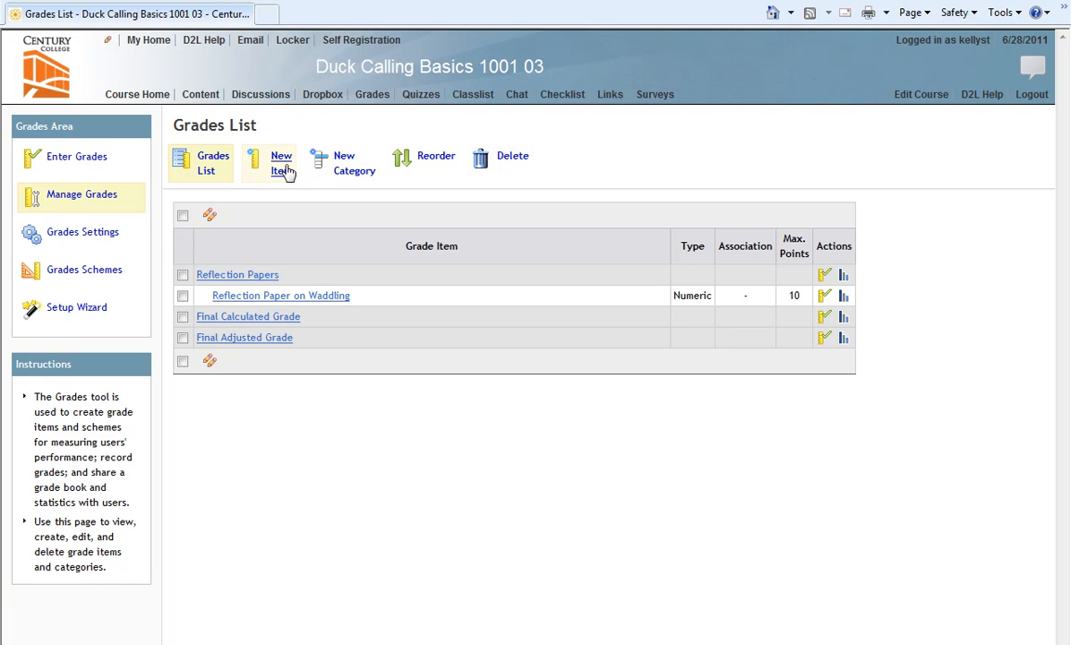
mouse_move(349, 163)
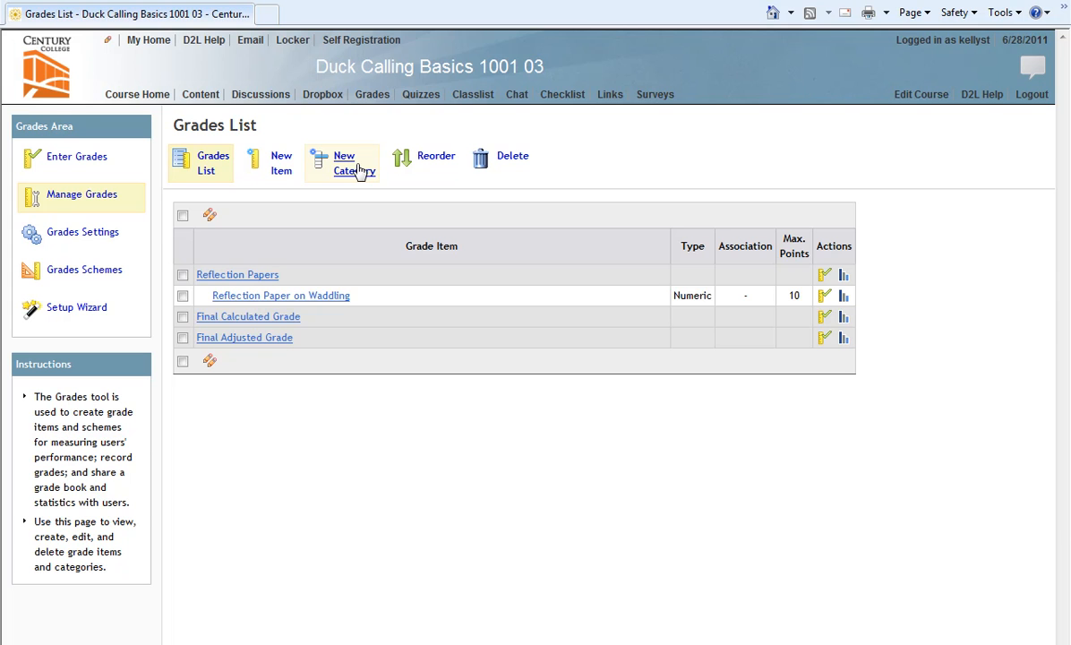
click(344, 163)
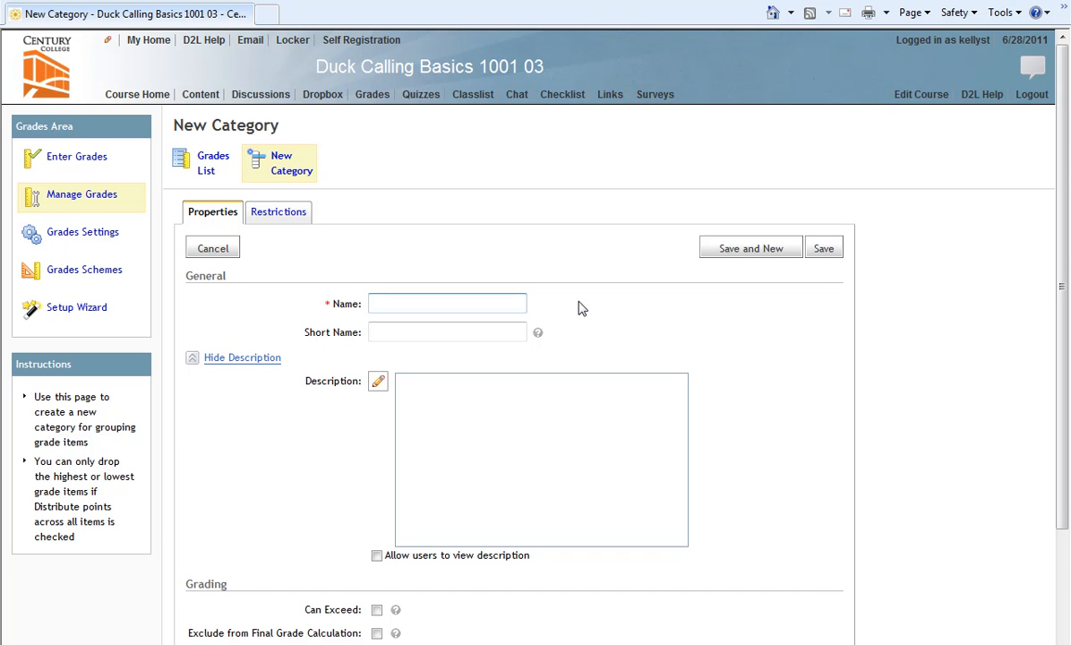
Enter the category name 'Duck Calling Quizzes' with short name 'Quizzes'
click(448, 303)
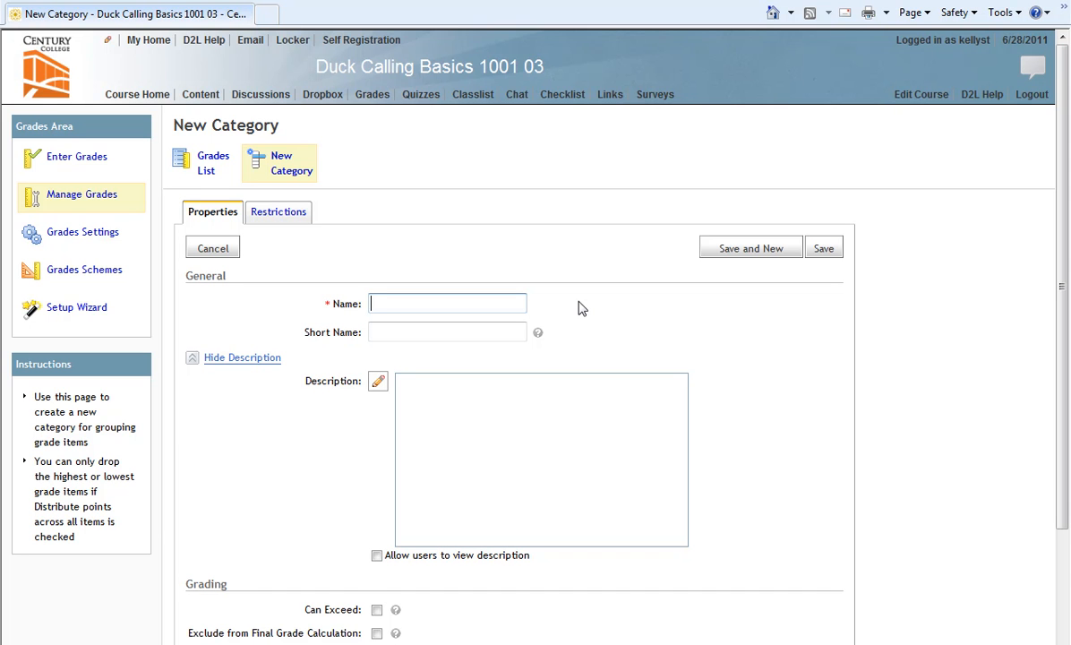
mouse_move(537, 331)
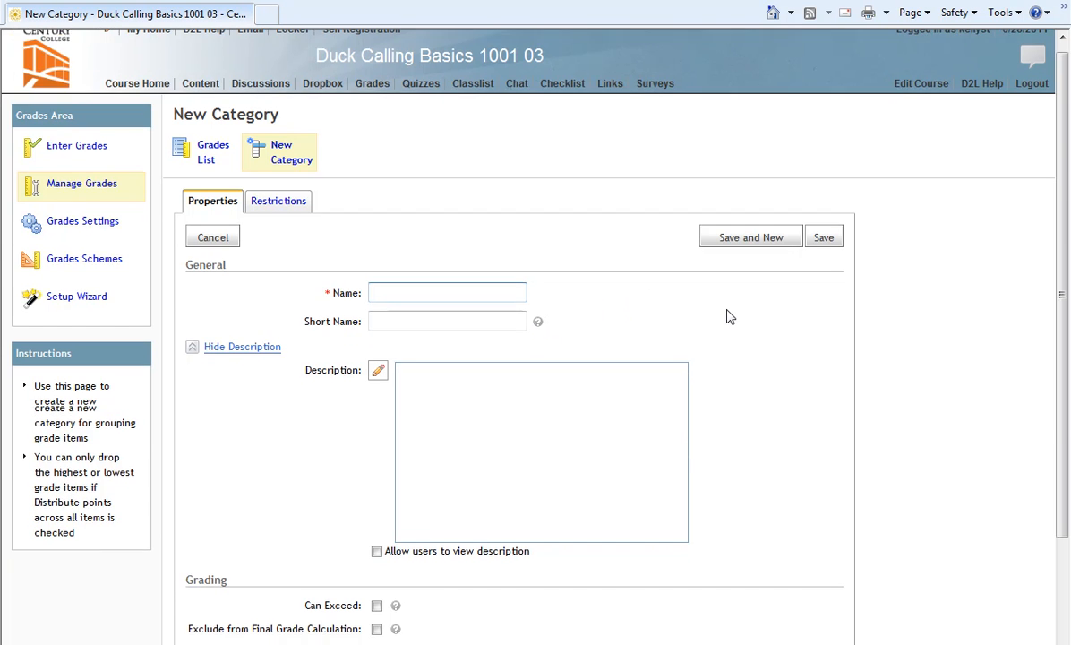
scroll(down, 3)
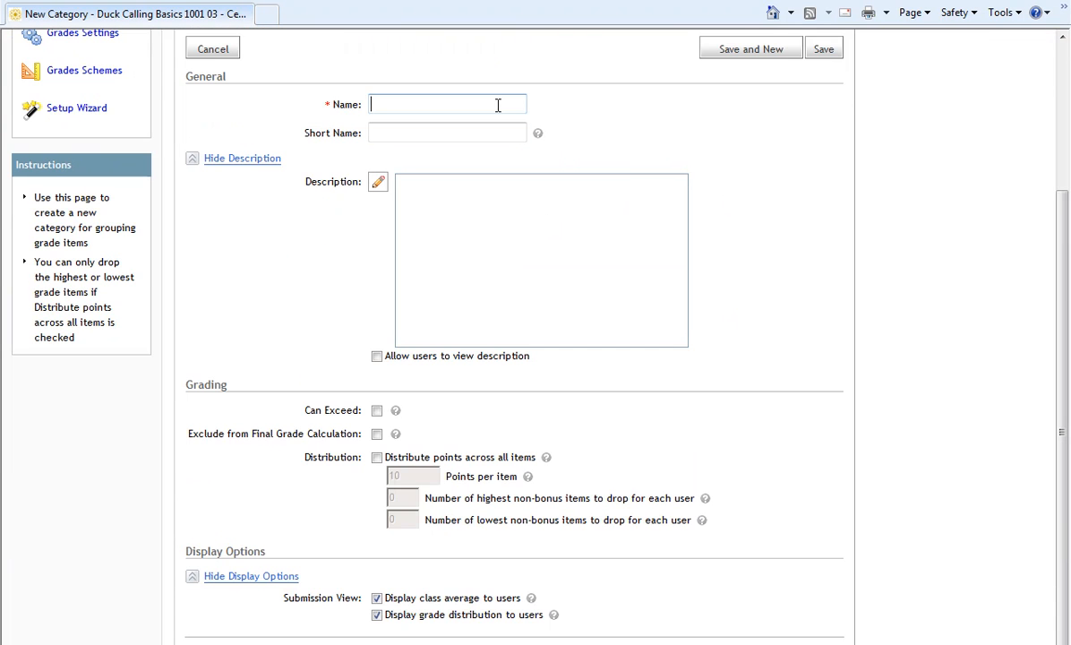
text(Duck)
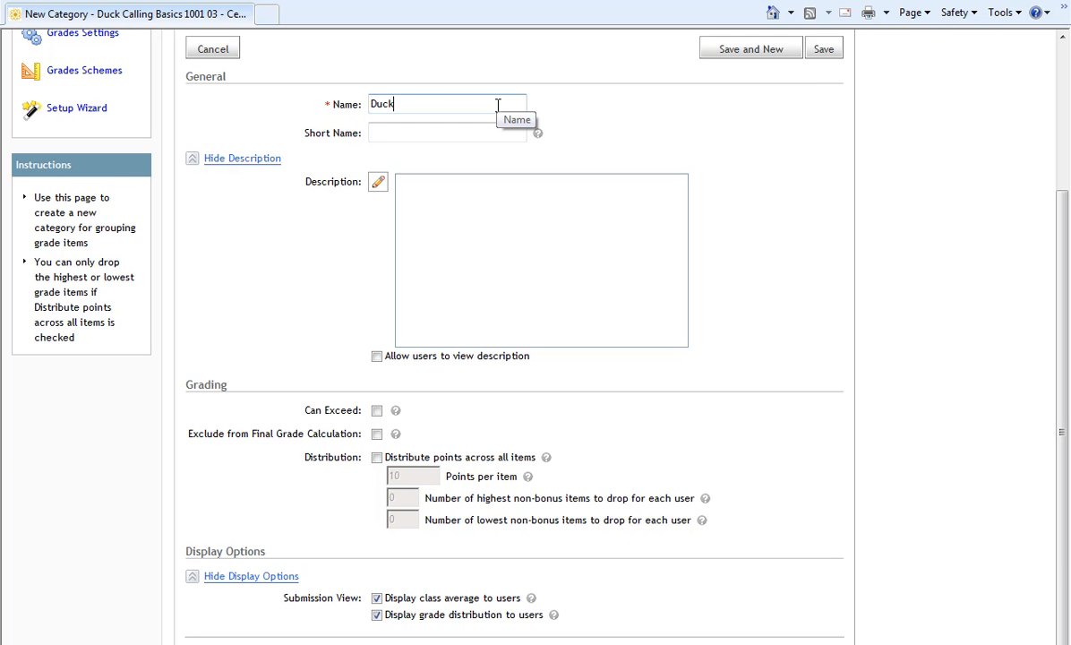
text(Calling)
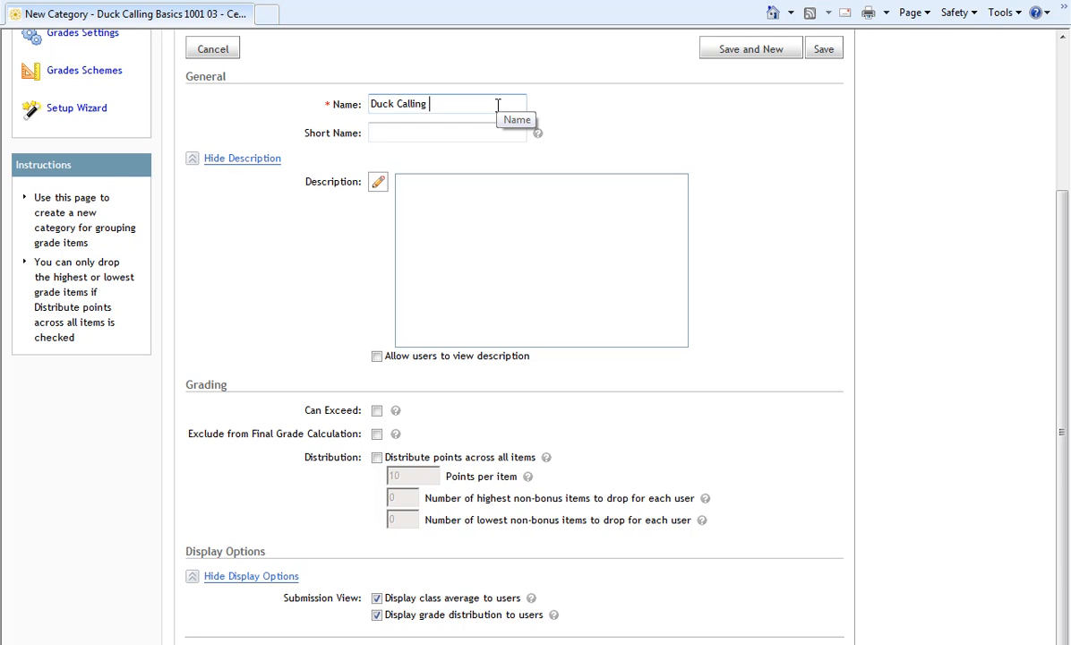
text(Quizzes)
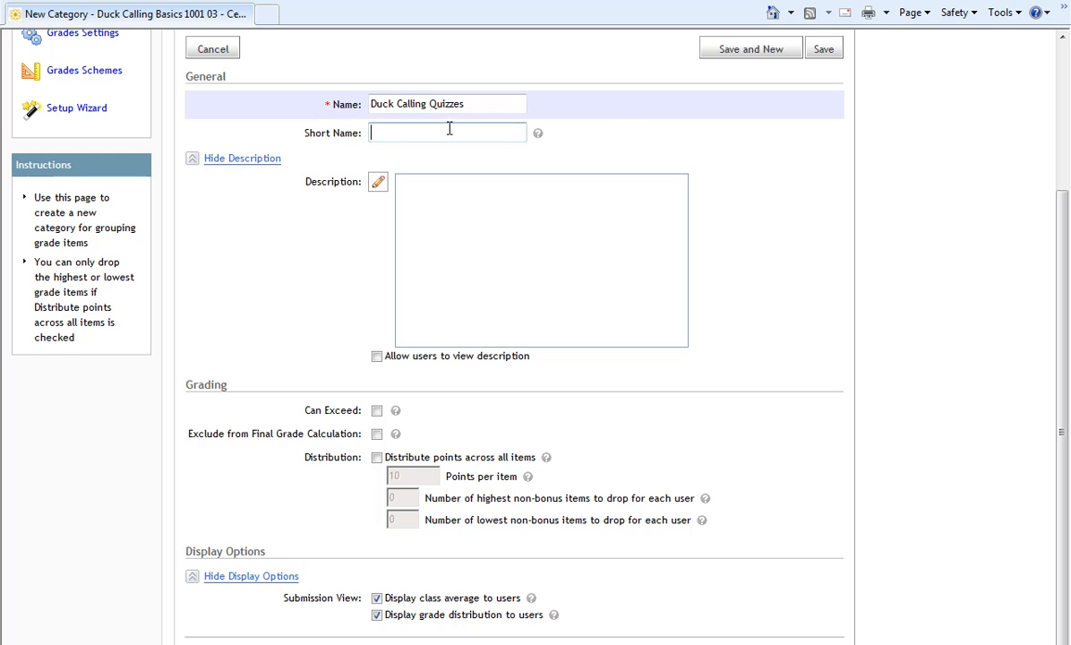
text(Quizzes)
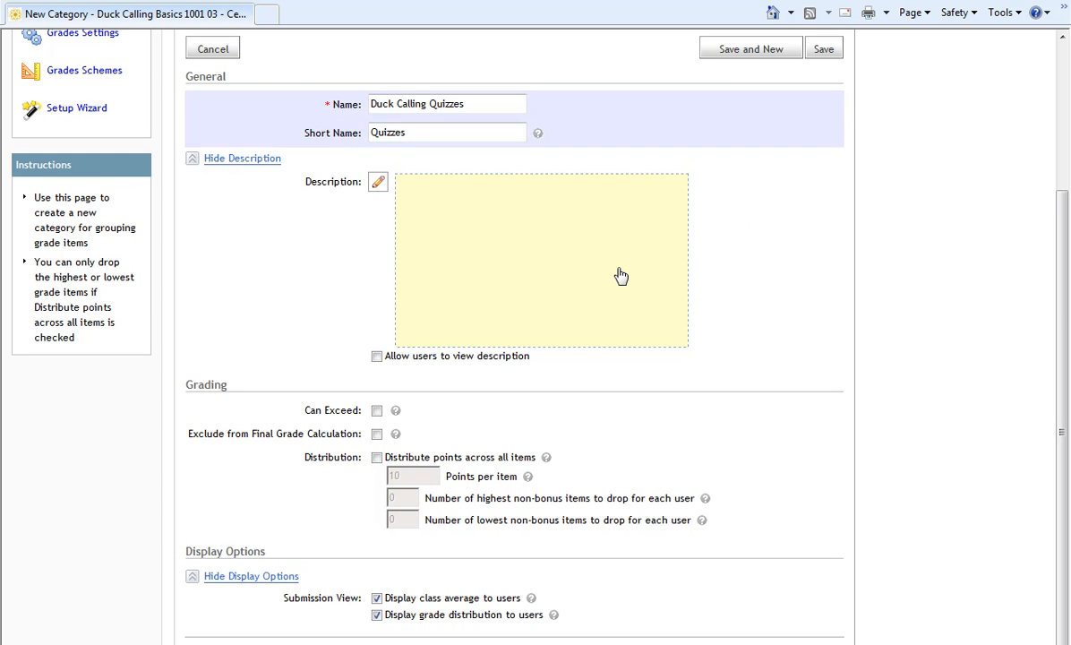
Bring up the description editor and toggle whether users may view the description
click(376, 183)
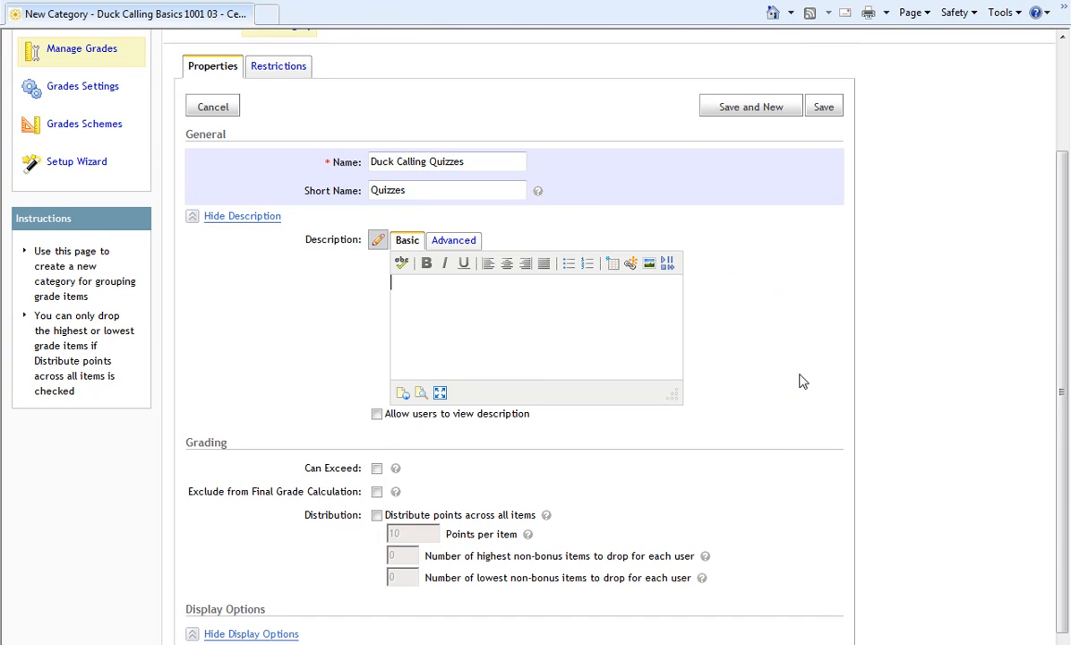
scroll(down, 3)
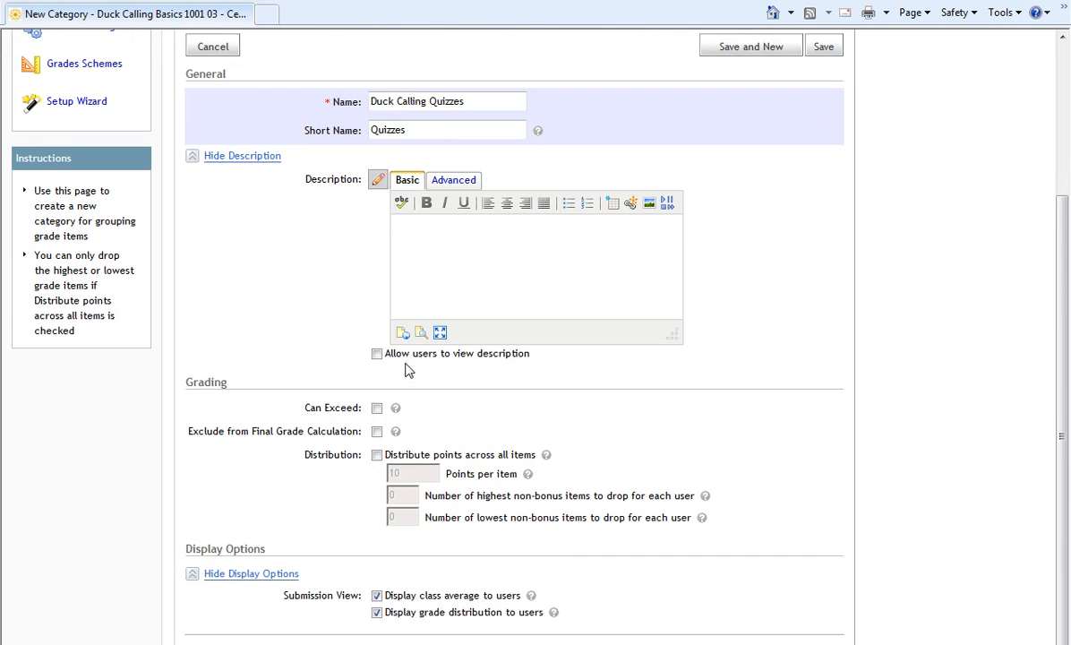
click(377, 355)
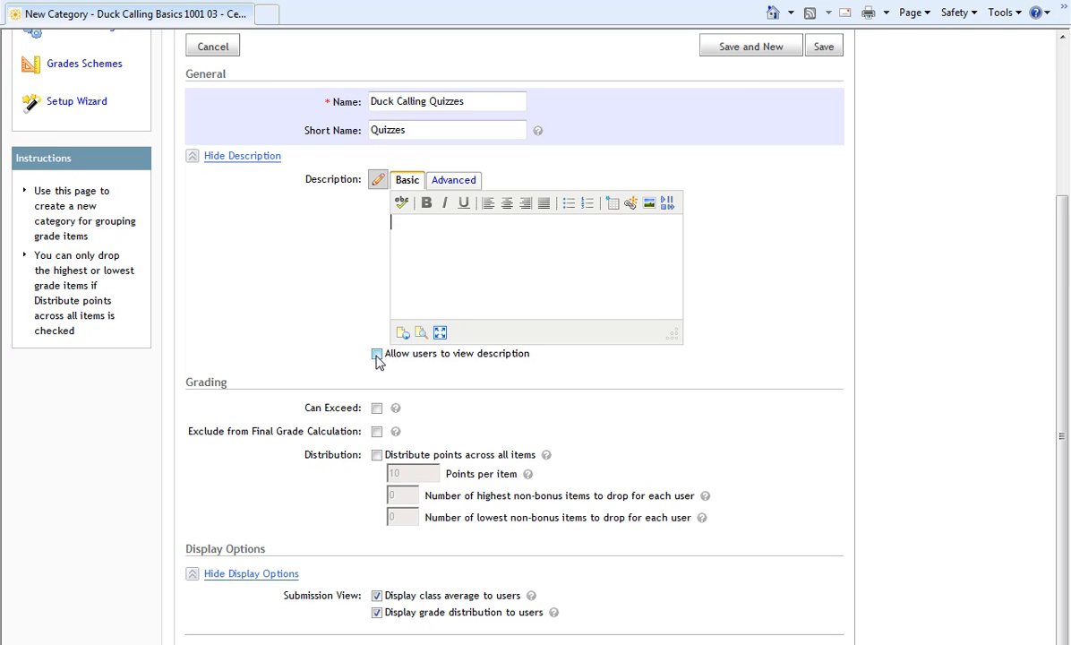
click(376, 352)
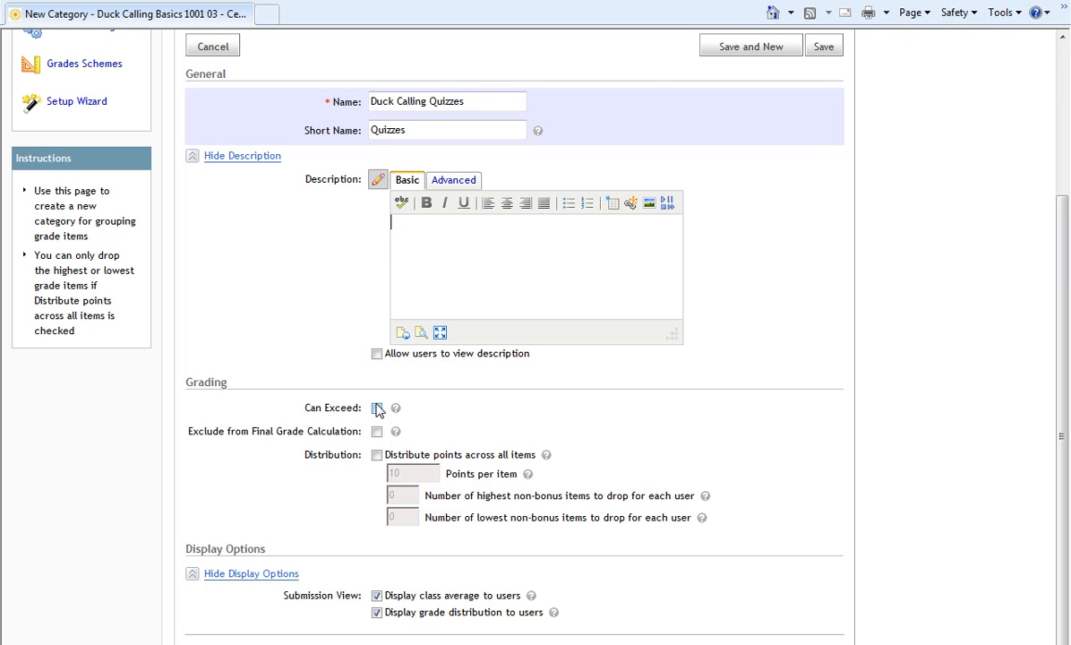
click(376, 408)
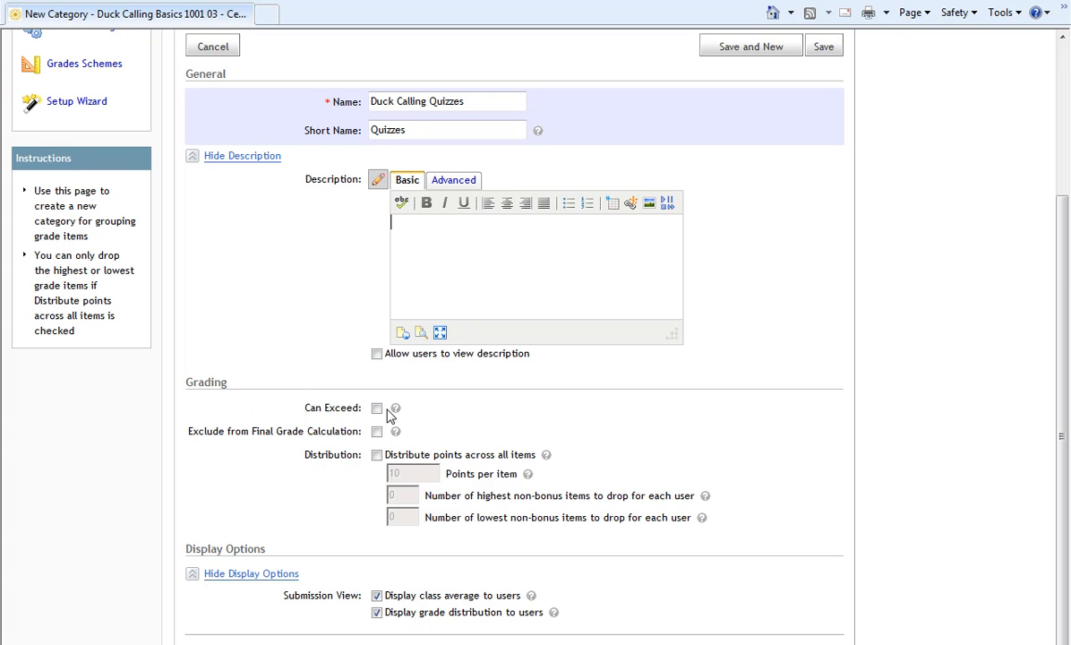
mouse_move(389, 439)
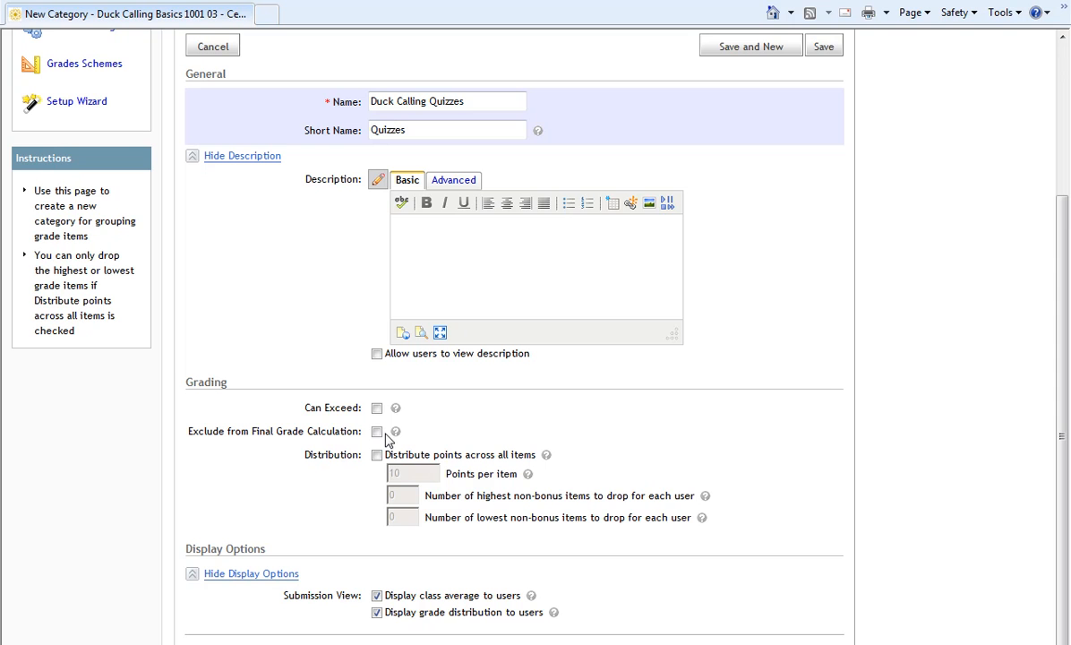
mouse_move(389, 421)
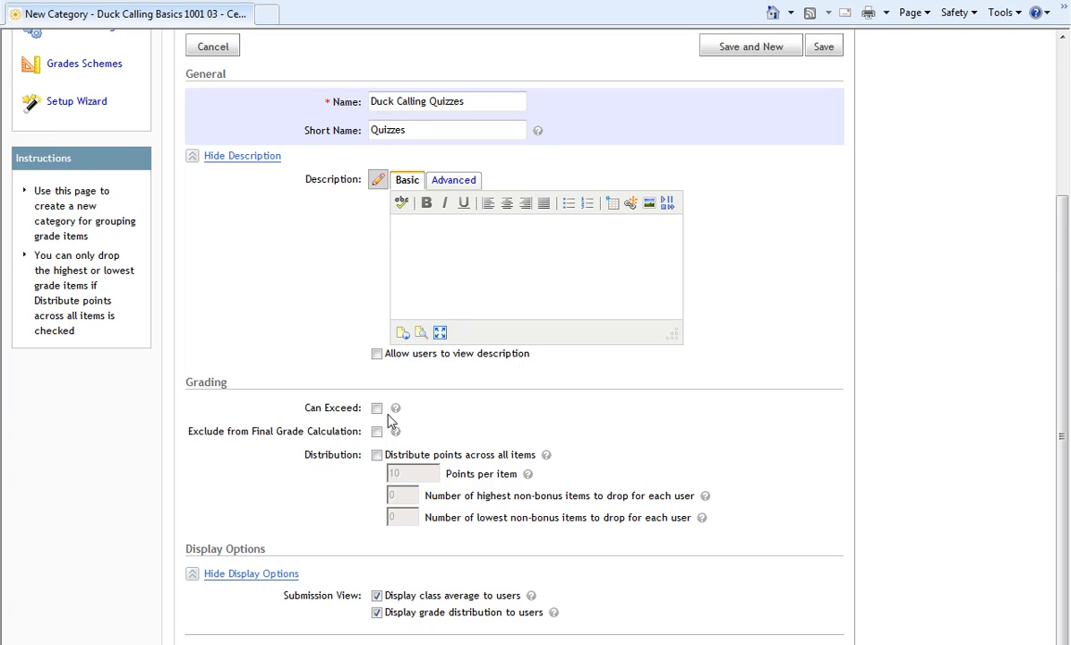
mouse_move(391, 417)
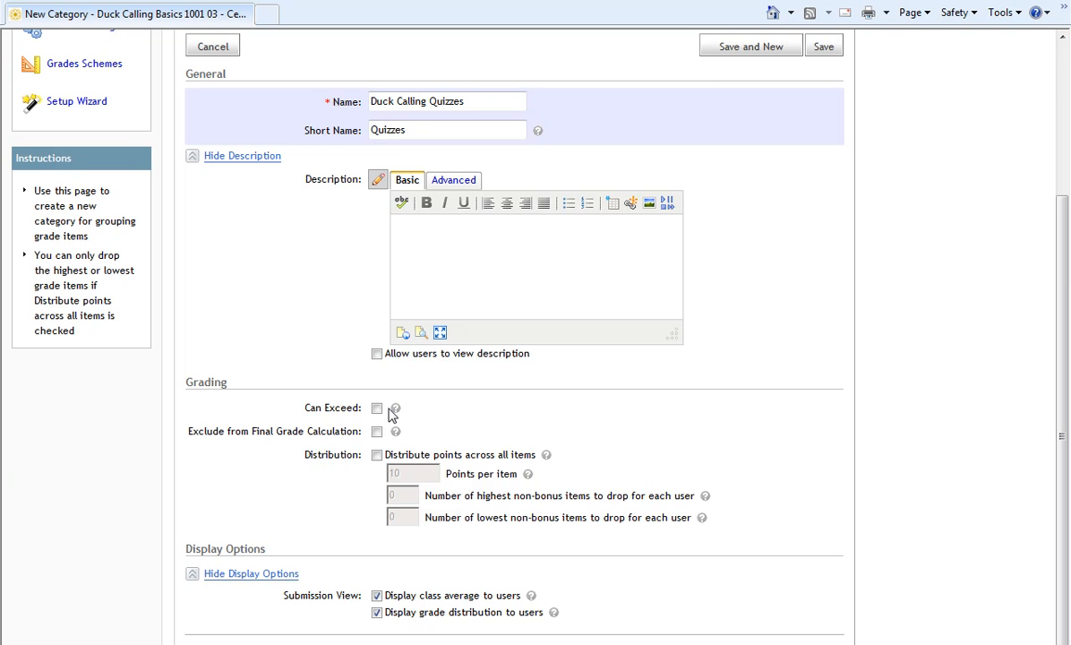
click(535, 259)
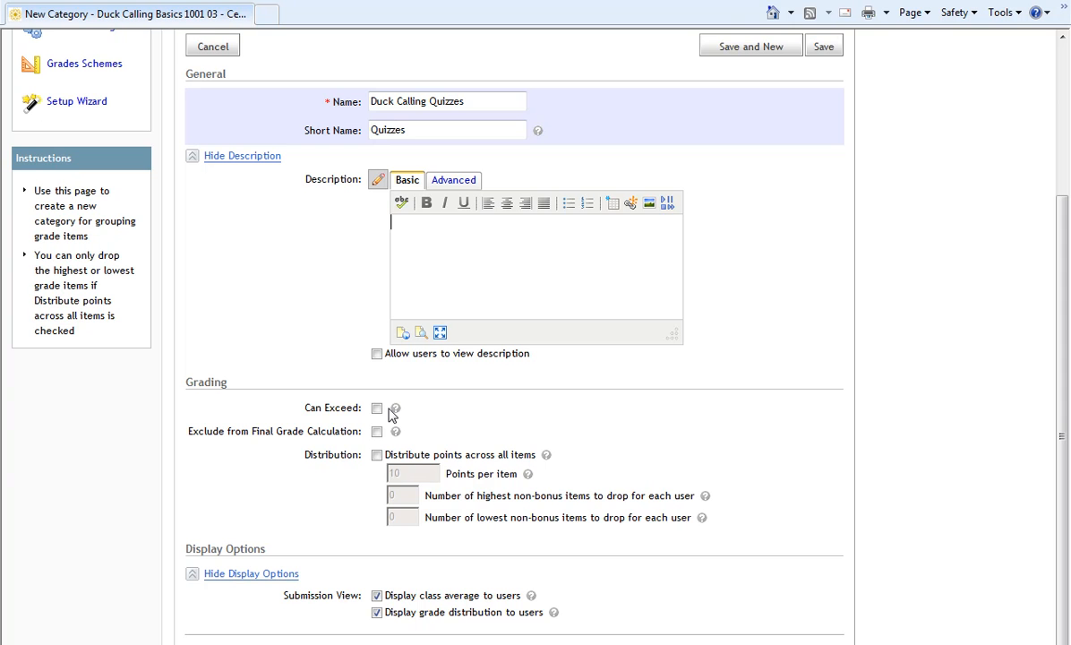
mouse_move(390, 440)
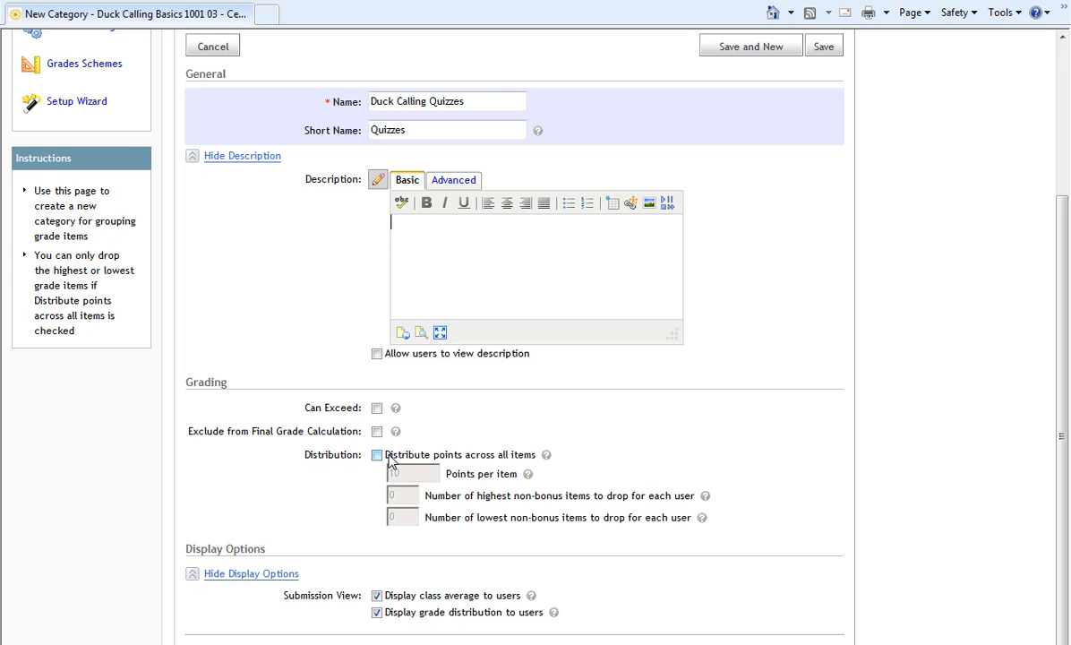
Distribute points across all items at 10 points per item, dropping none
click(376, 455)
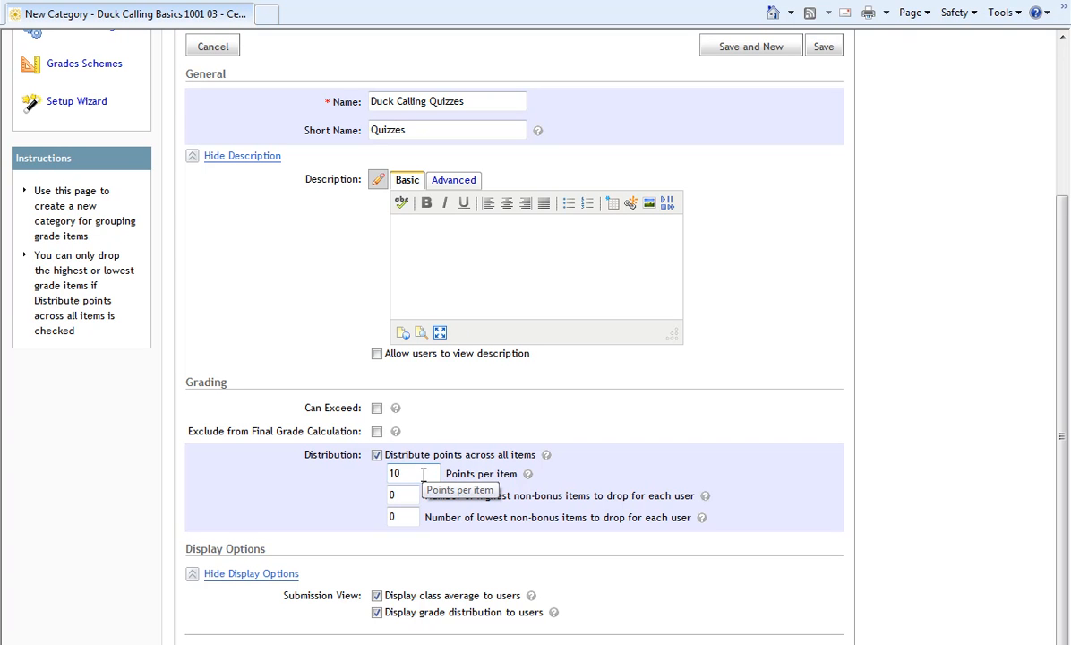
mouse_move(422, 473)
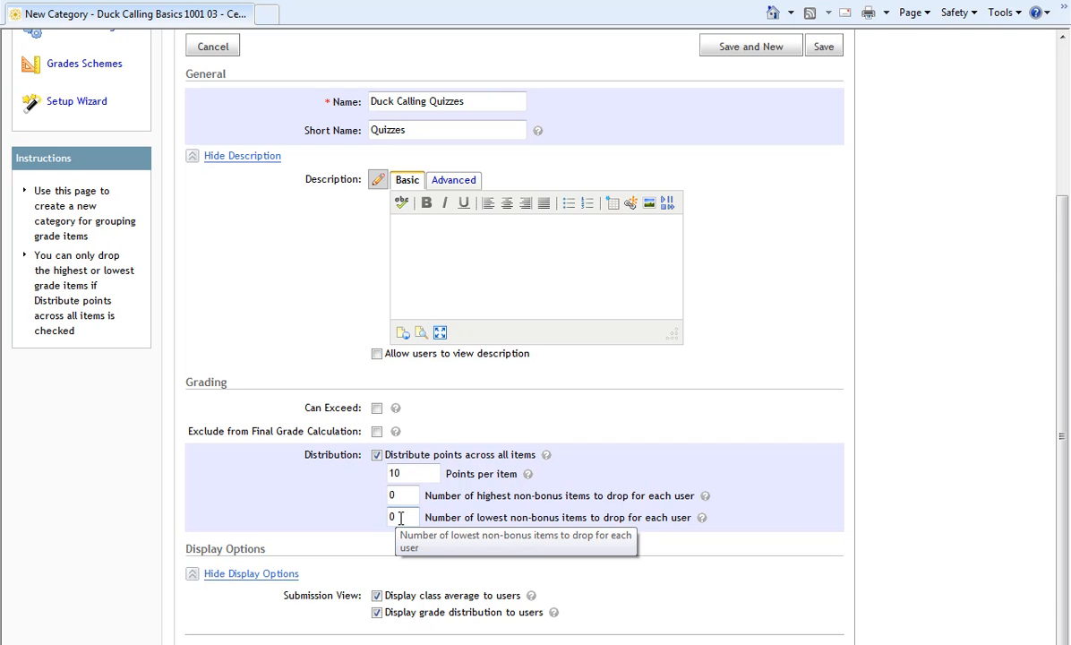
mouse_move(390, 562)
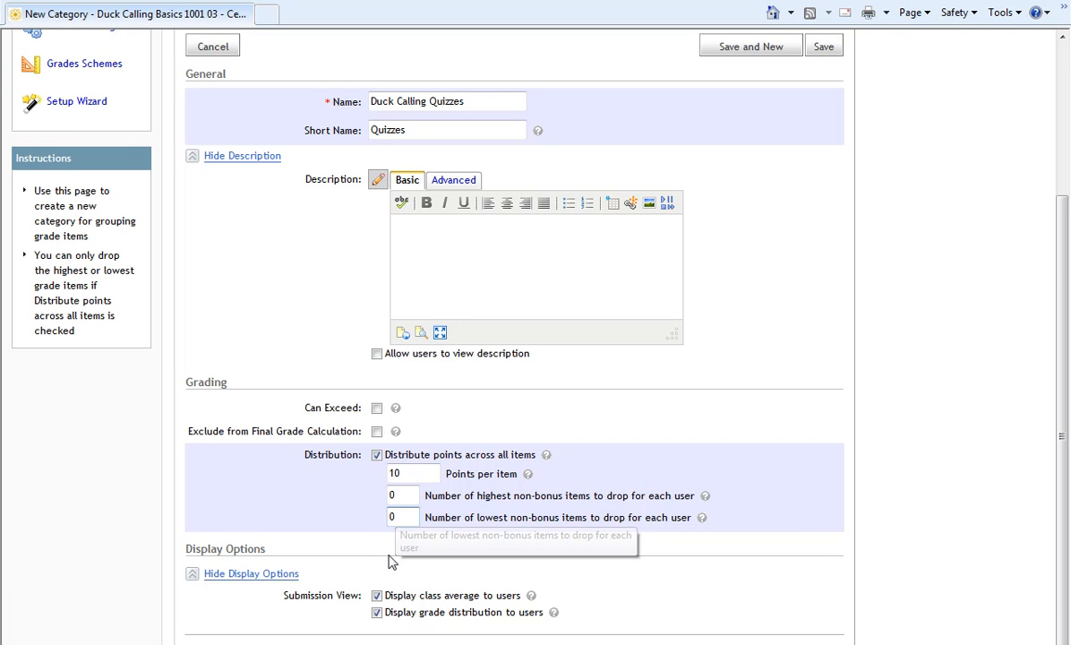
mouse_move(455, 604)
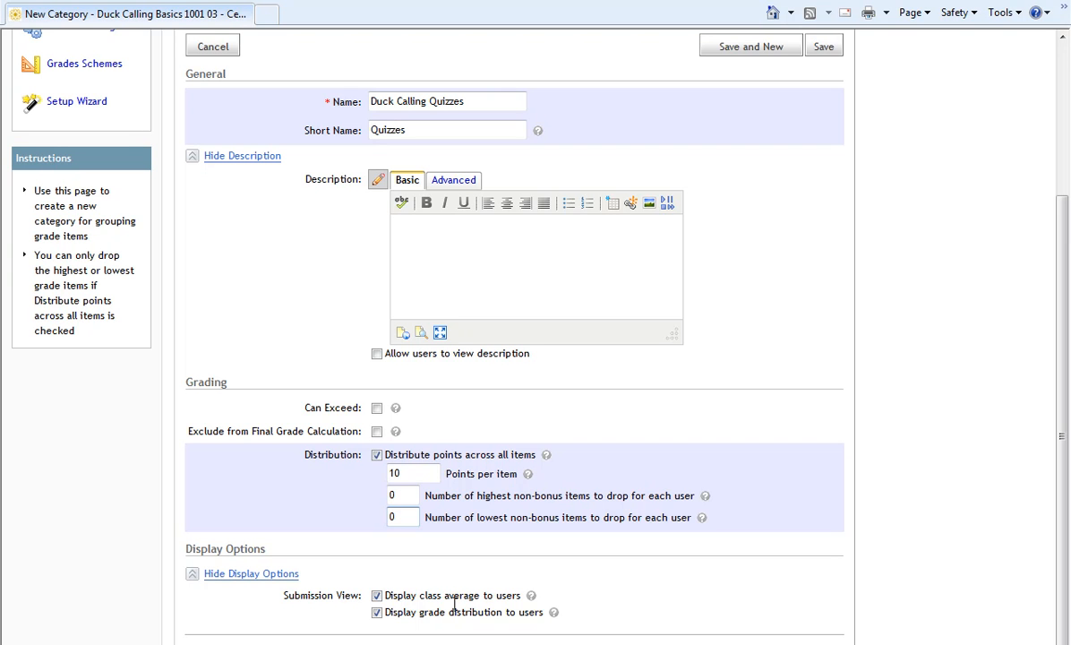
click(403, 516)
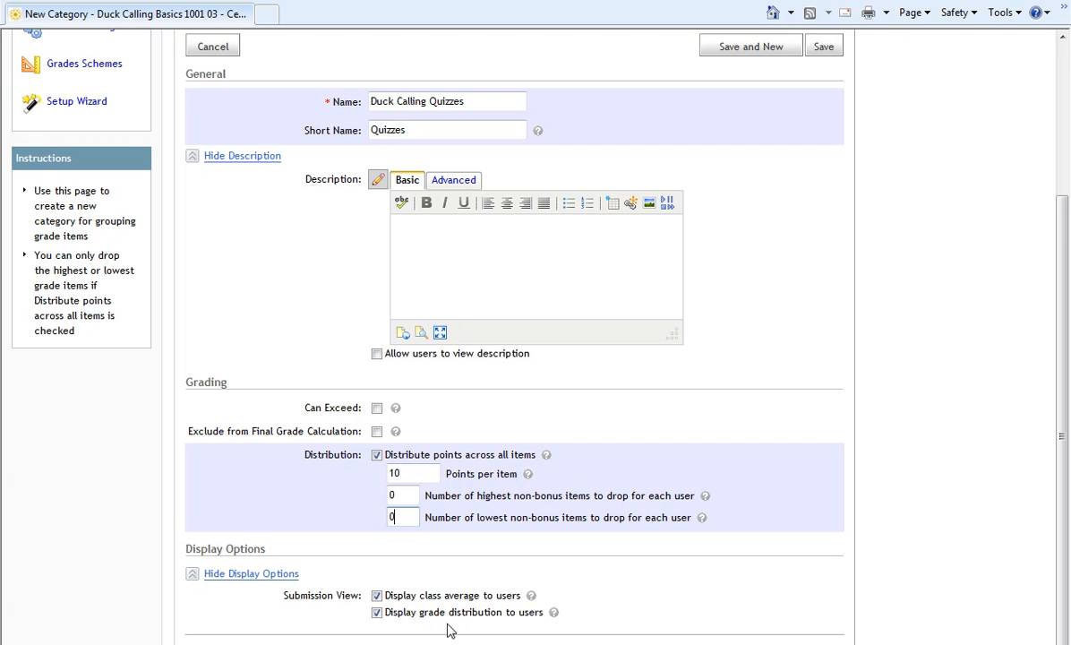
mouse_move(410, 631)
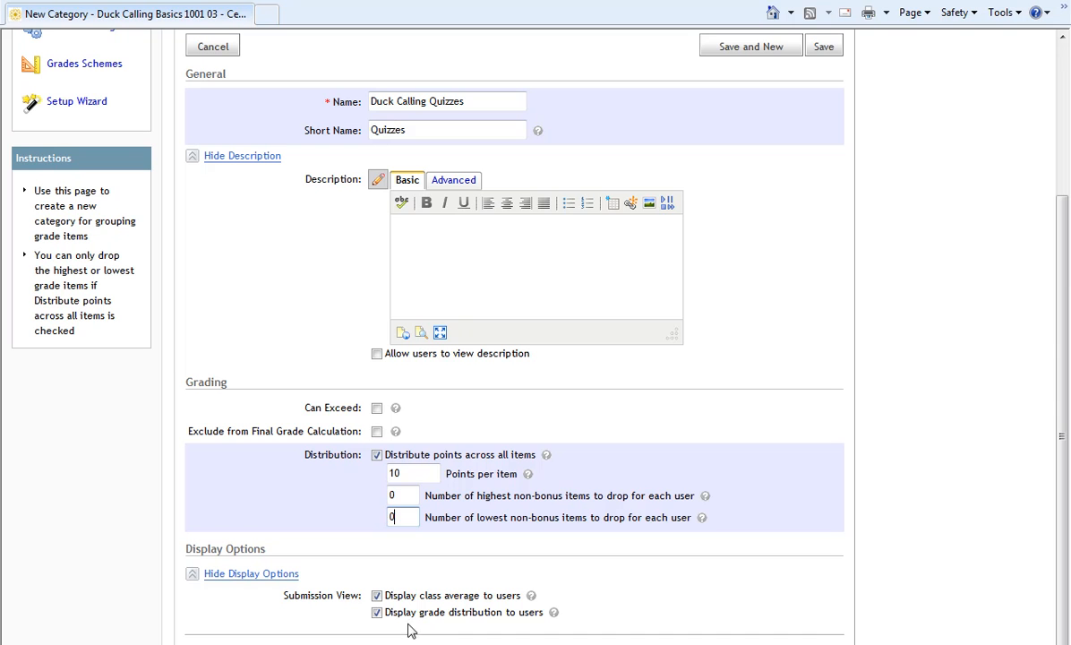
mouse_move(437, 631)
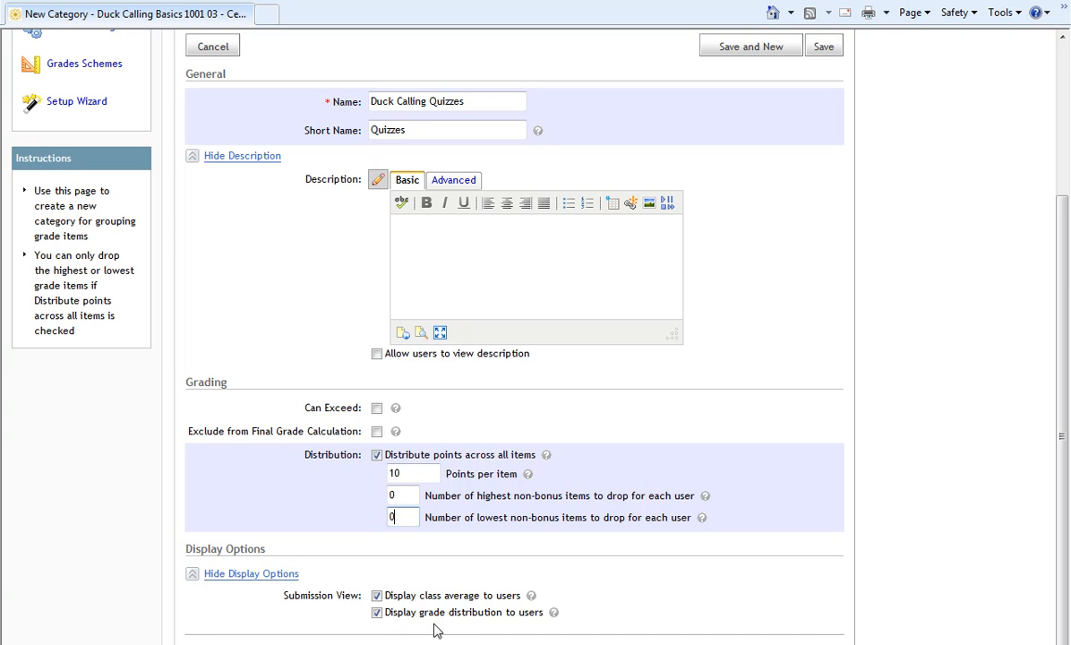
mouse_move(557, 626)
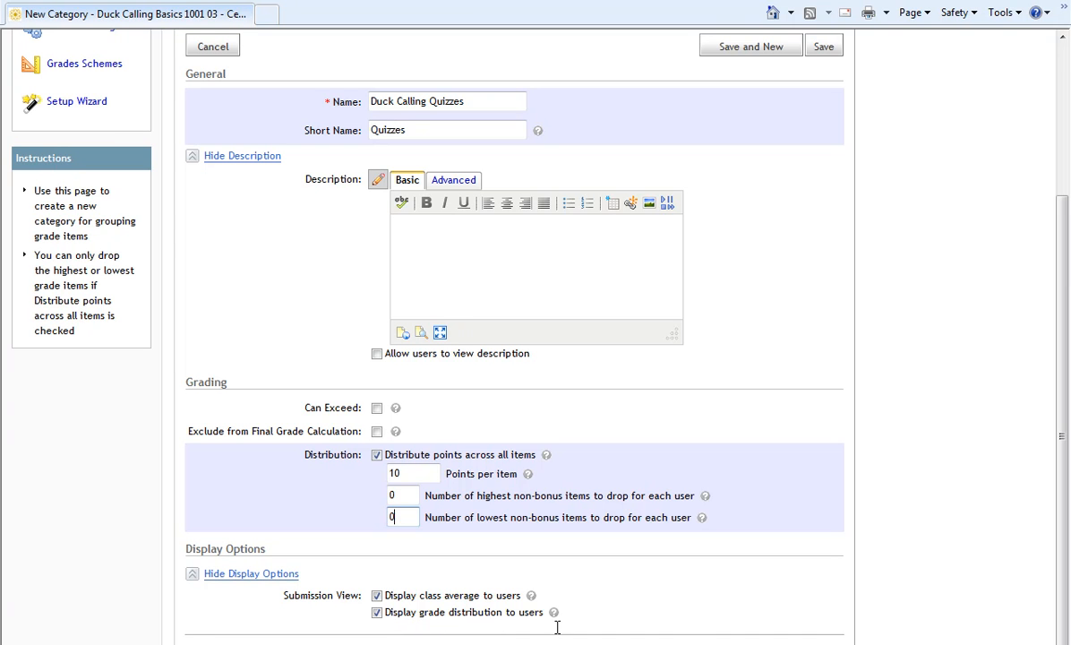
scroll(up, 3)
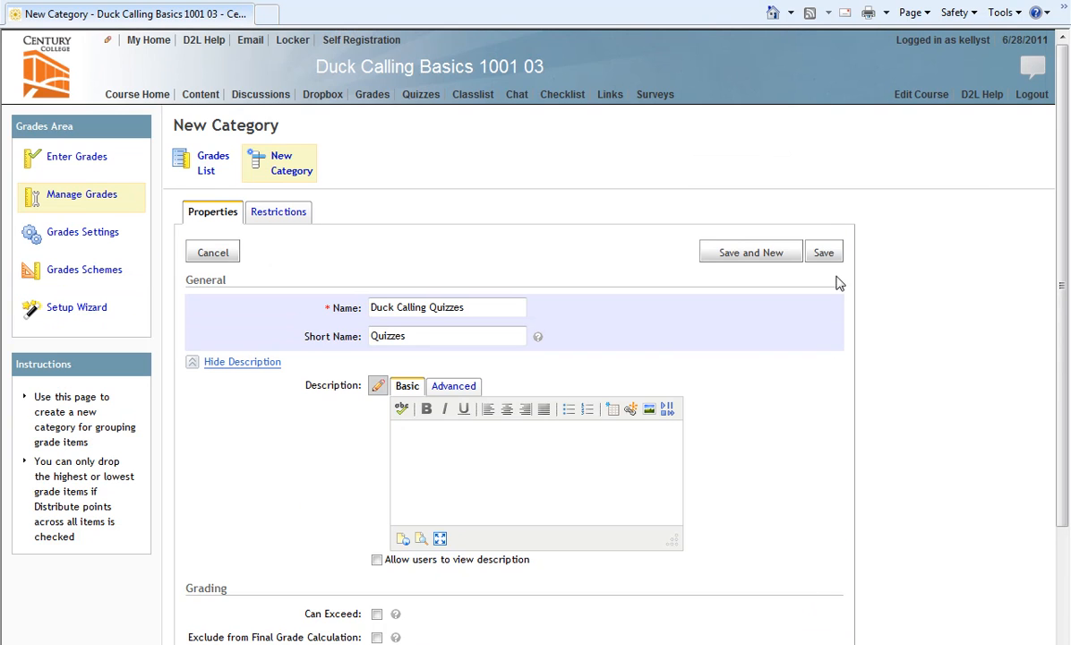
Save the Duck Calling Quizzes category so it appears in the Grades List
click(824, 251)
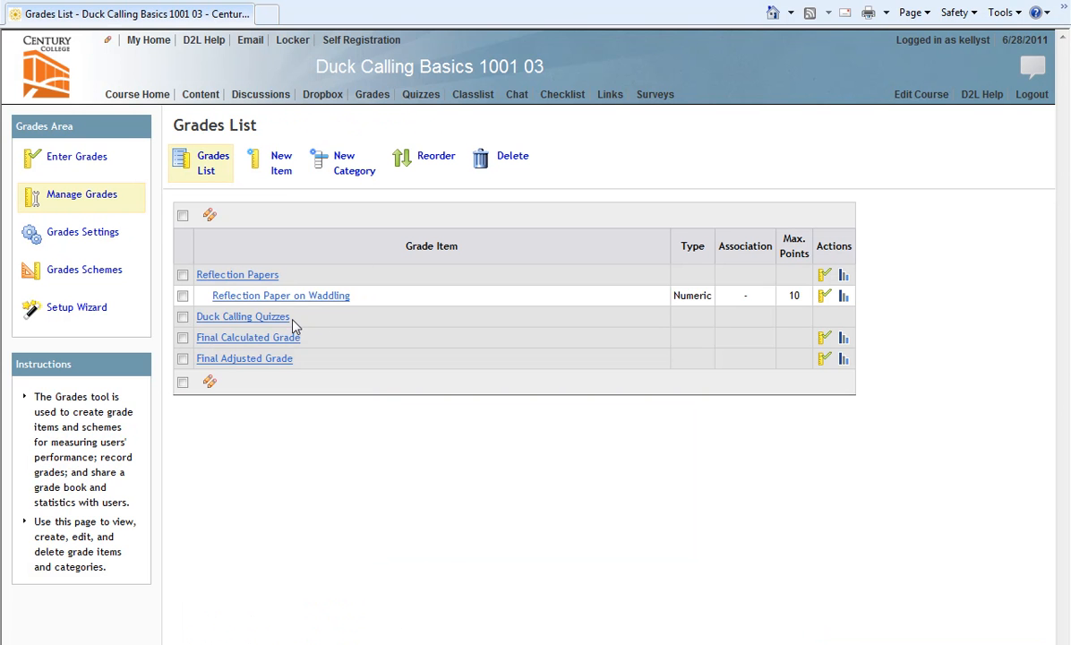
mouse_move(308, 324)
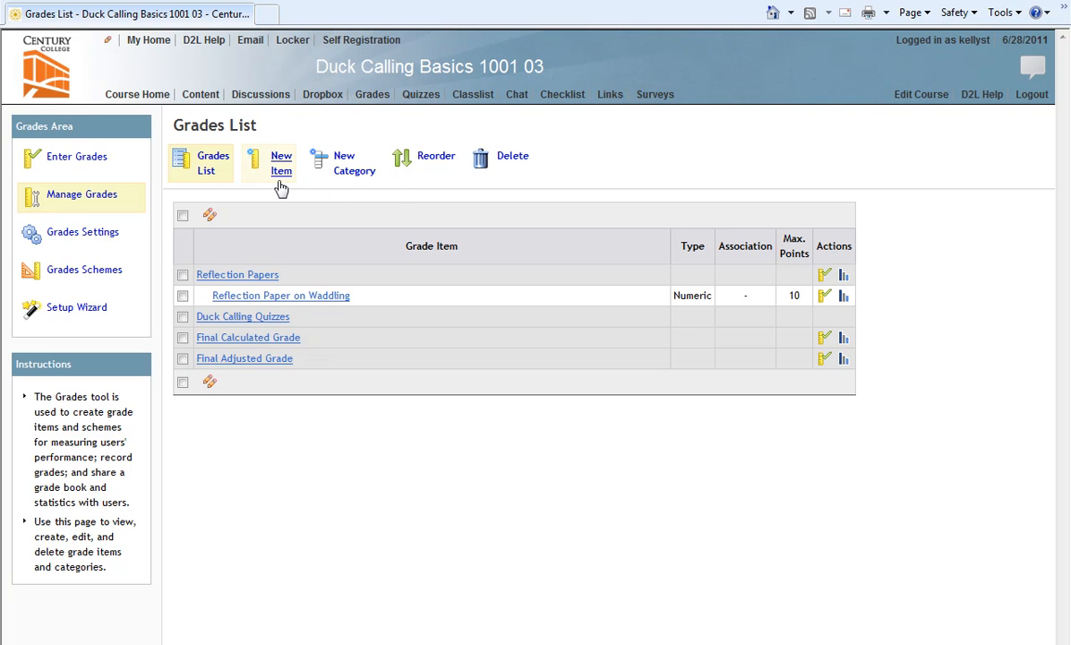
Start a new grade item to reach the Choose a Grade Item Type page
click(281, 163)
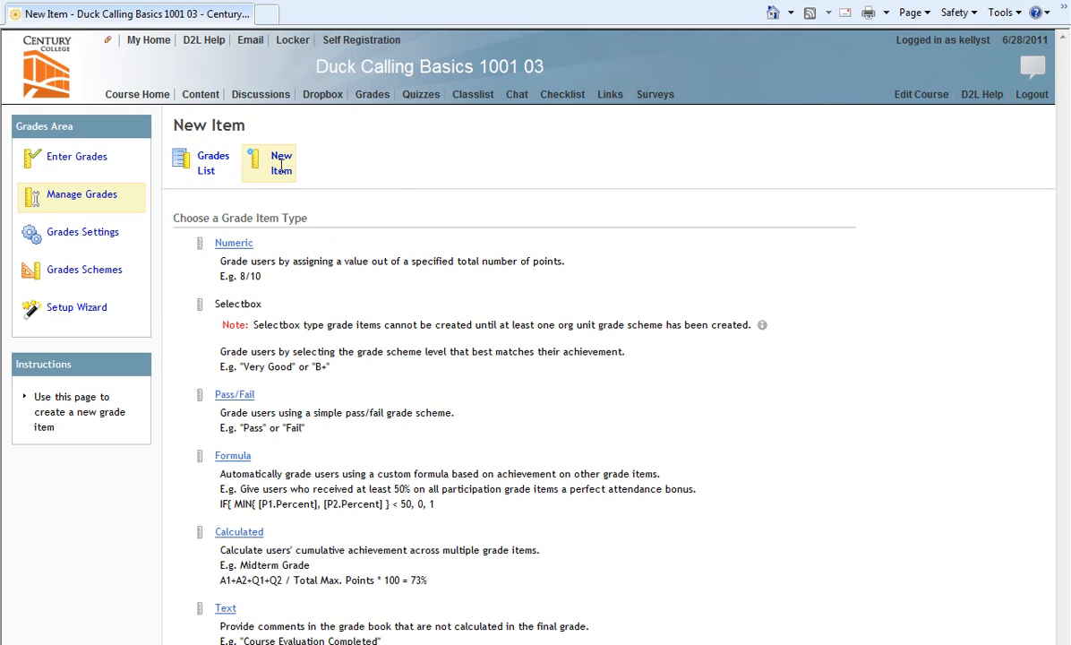
mouse_move(315, 243)
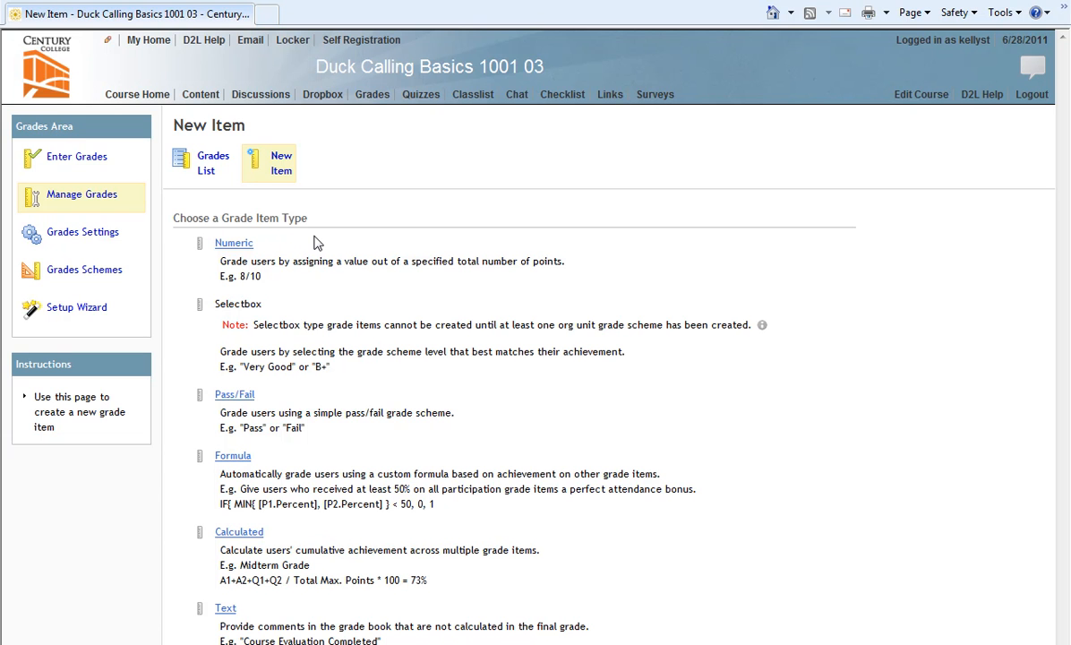
mouse_move(308, 247)
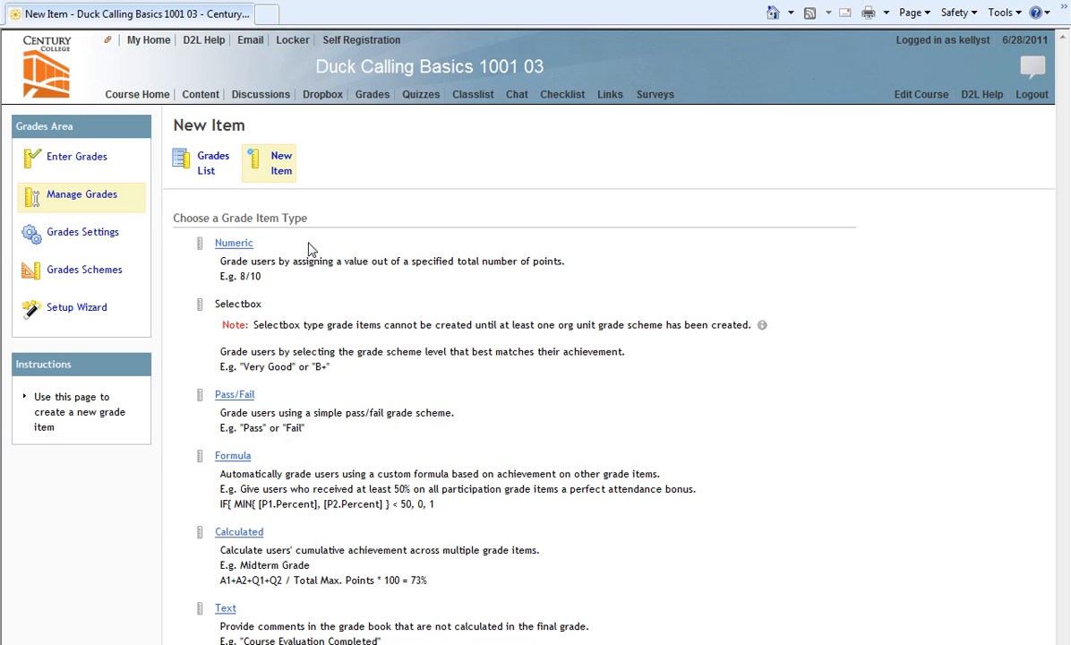
mouse_move(287, 394)
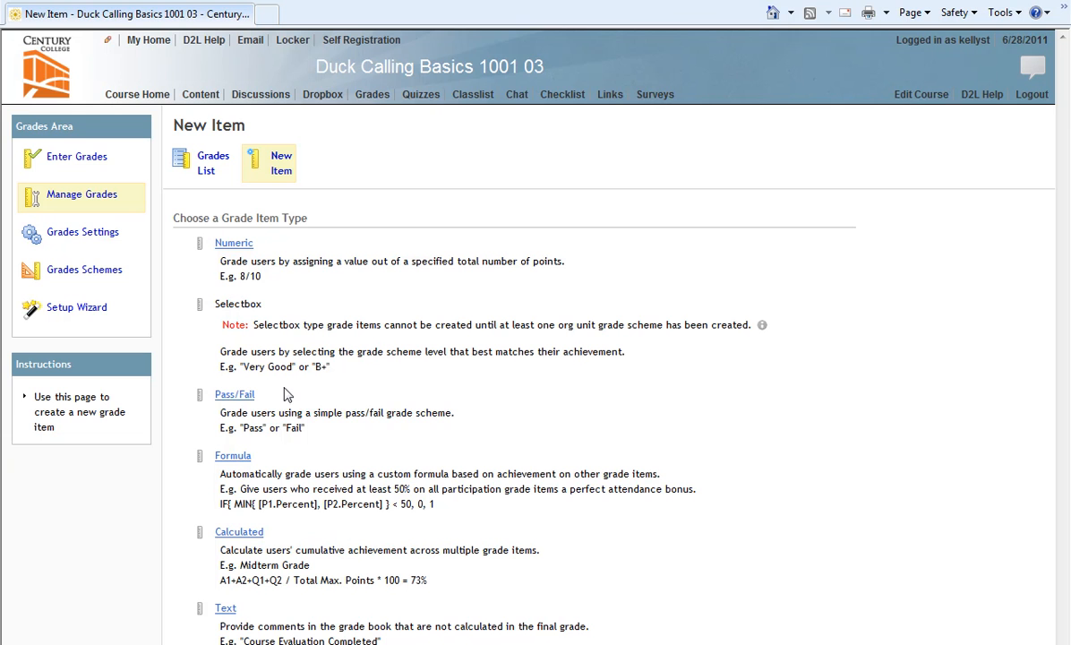
mouse_move(290, 462)
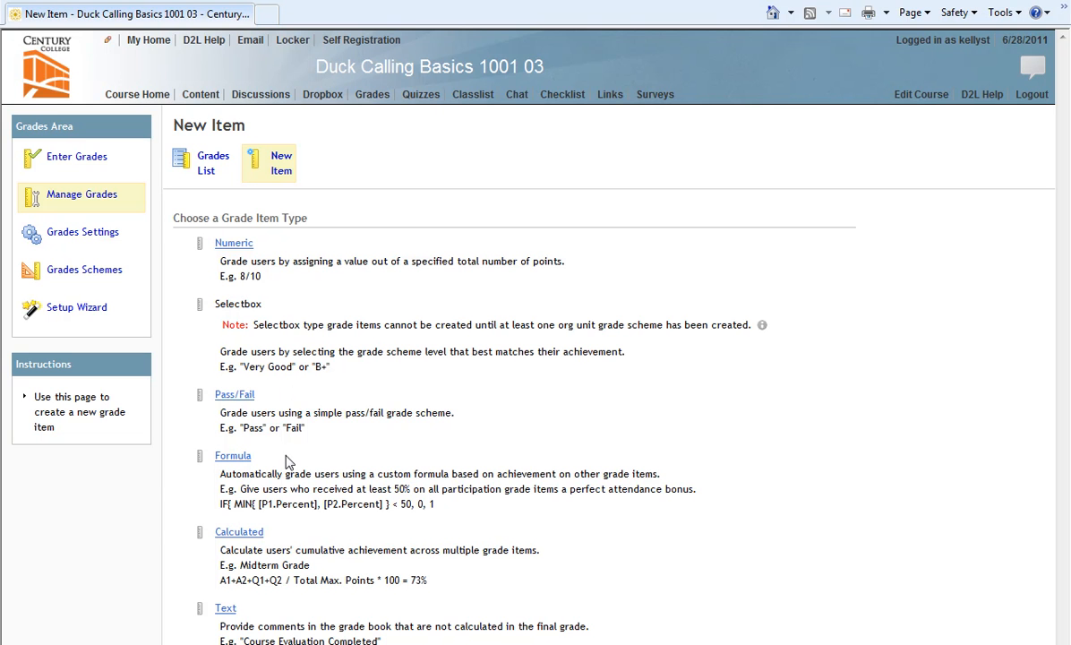
mouse_move(272, 617)
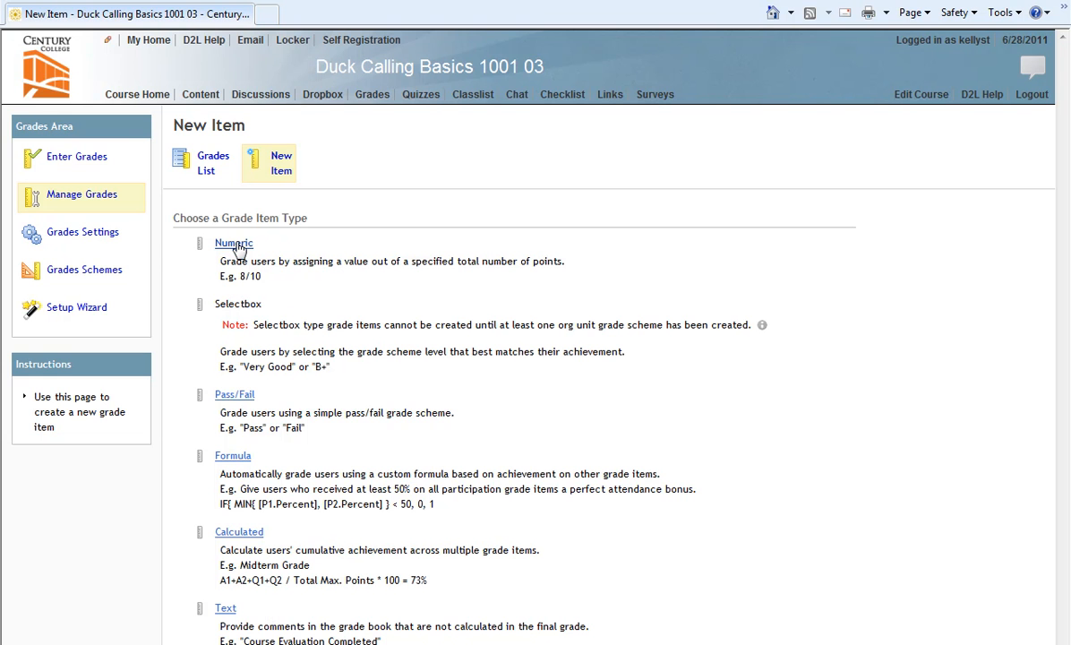
Choose a Numeric grade item and name it 'Quiz 1', short name filling as Quiz 1
click(232, 243)
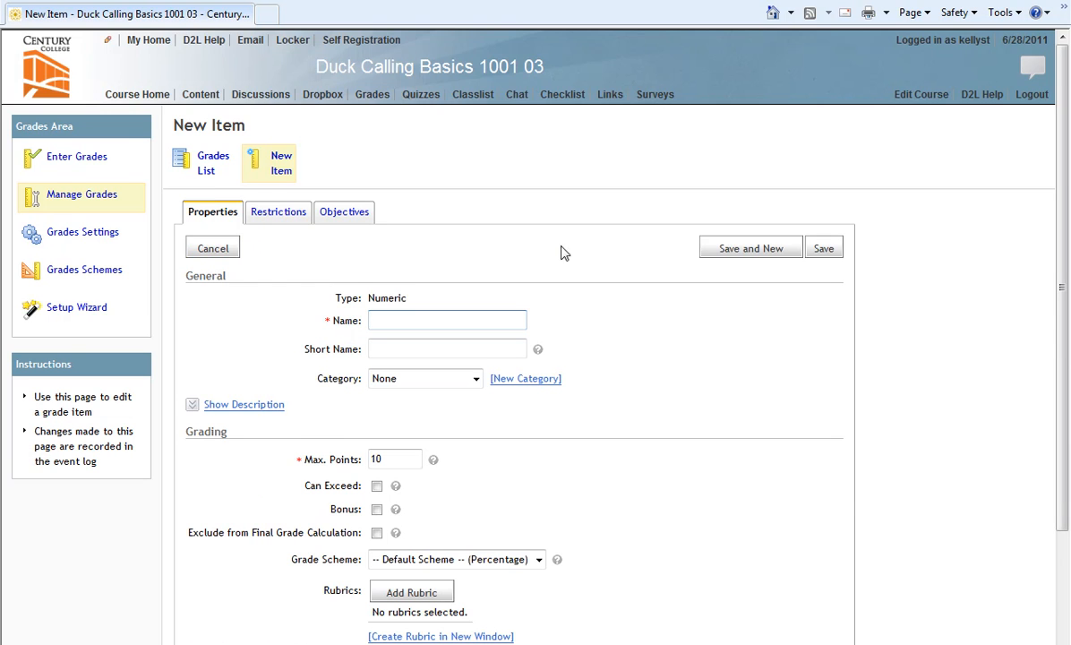
scroll(down, 3)
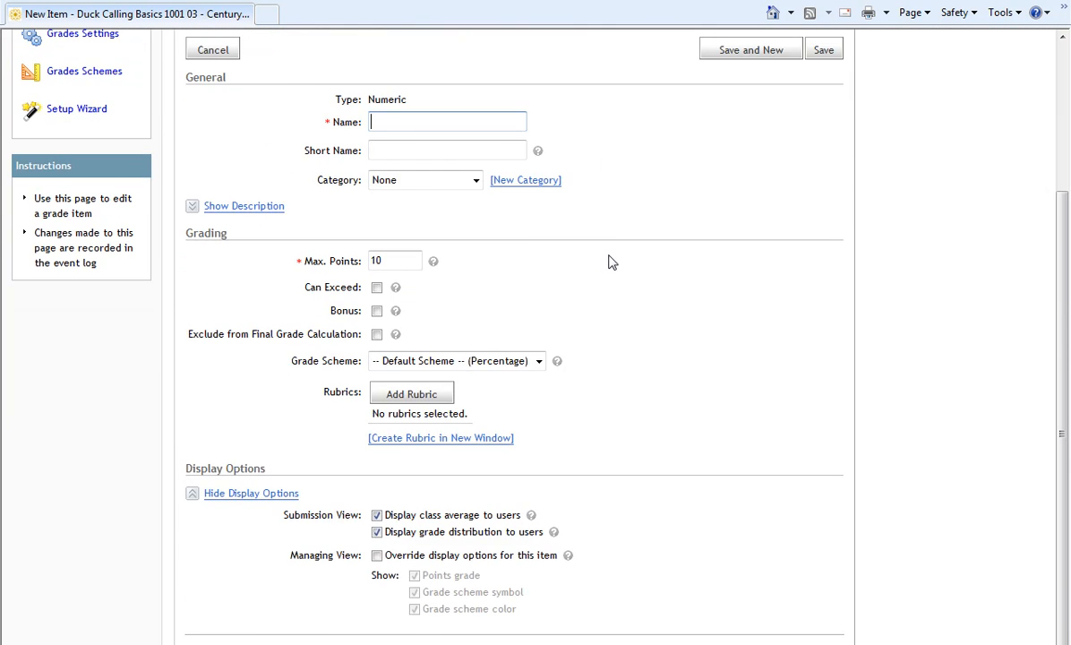
scroll(up, 3)
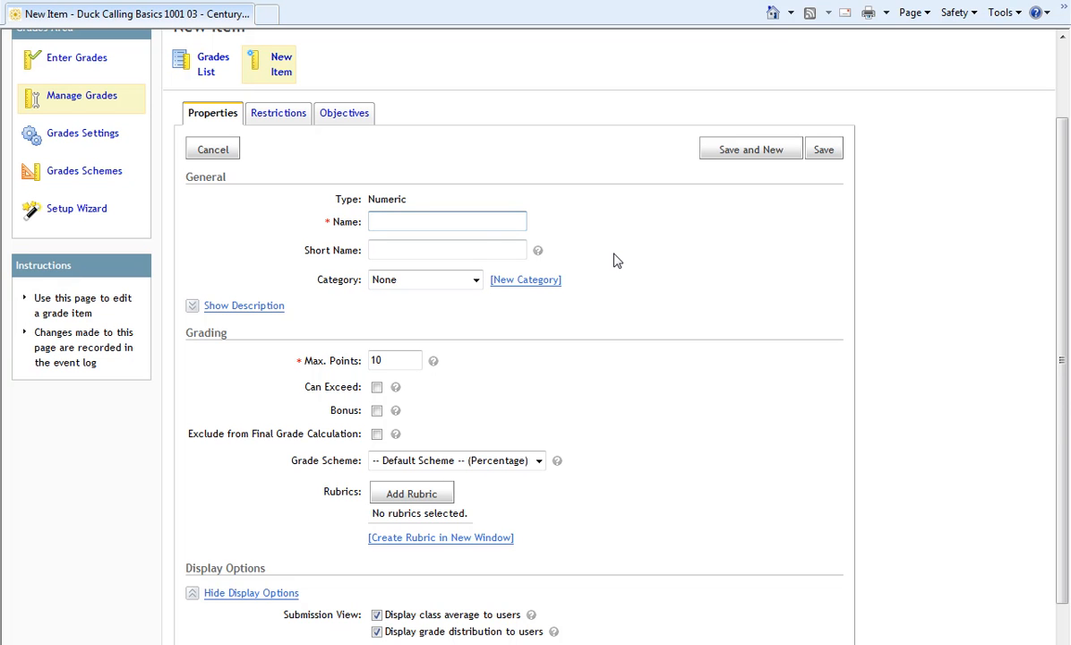
mouse_move(627, 225)
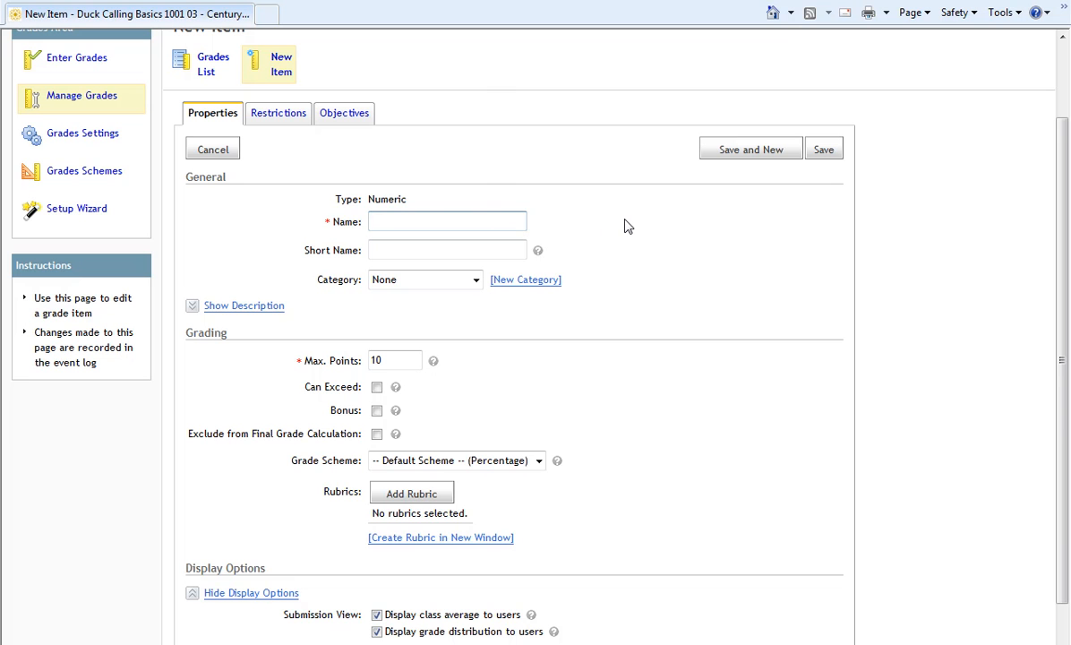
text(Quiz 1)
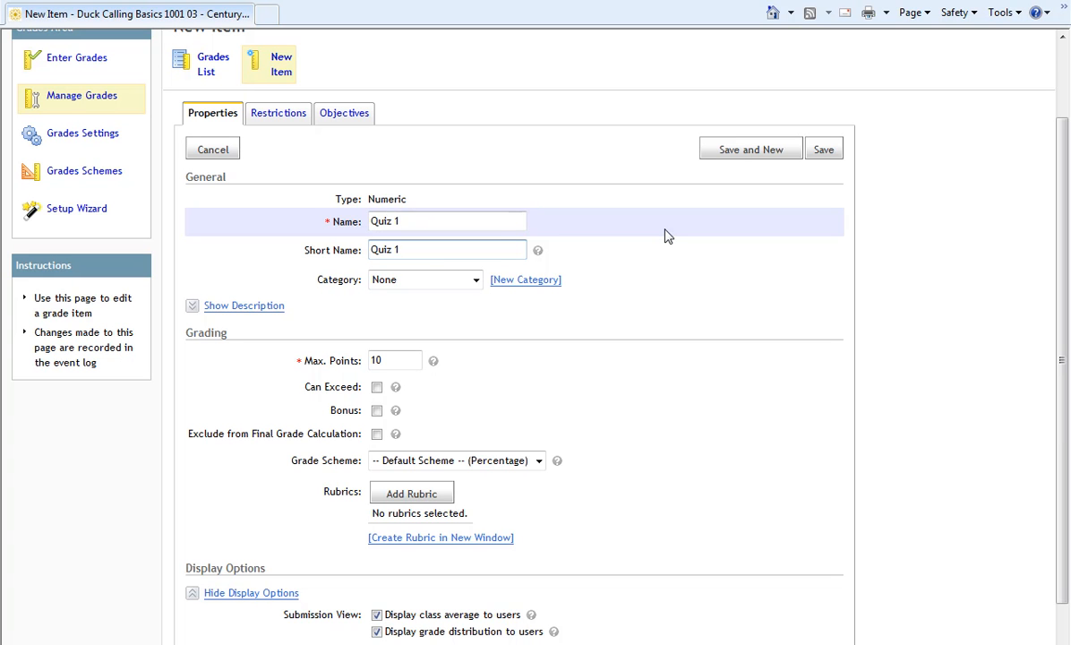
mouse_move(480, 317)
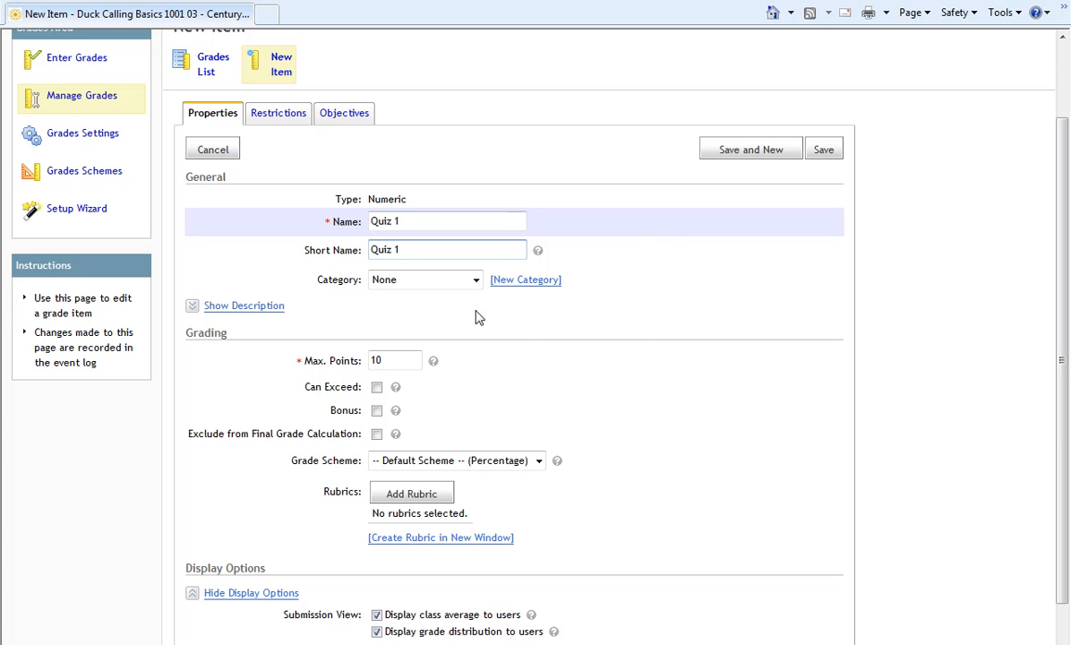
Assign Quiz 1 to the Duck Calling Quizzes category, keeping Max. Points at 10
click(477, 279)
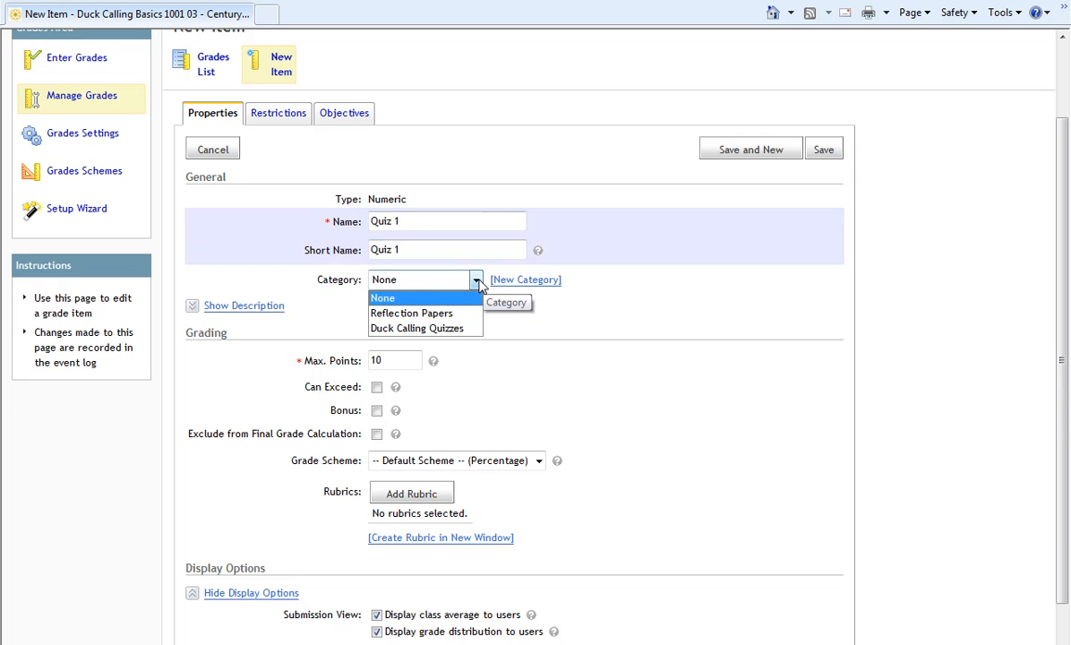
mouse_move(415, 328)
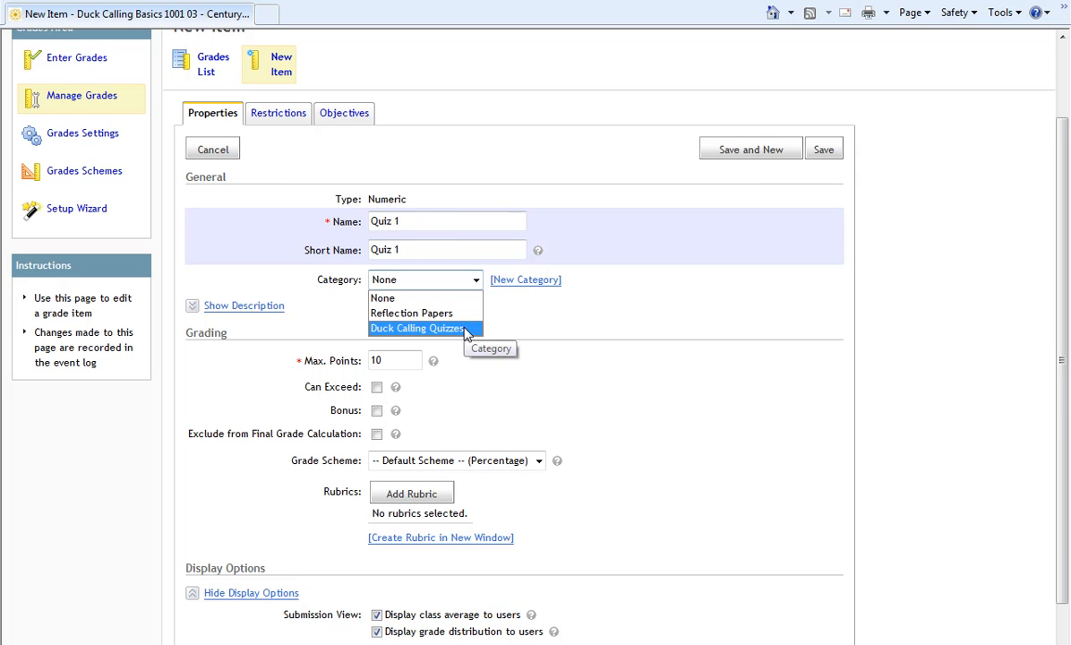
click(415, 328)
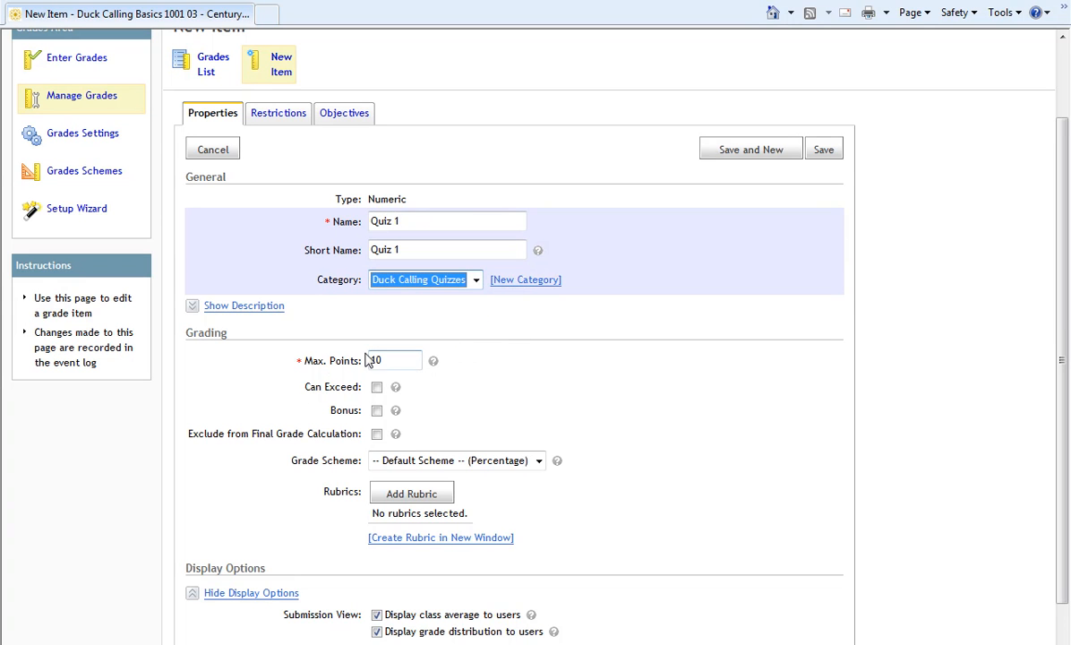
click(394, 360)
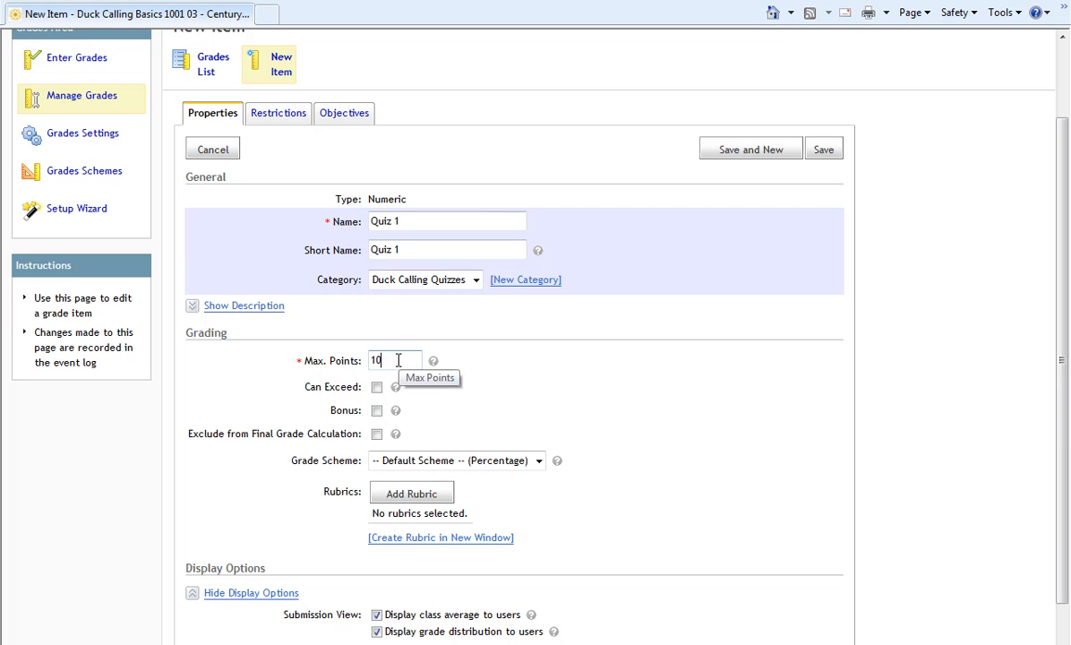
mouse_move(376, 387)
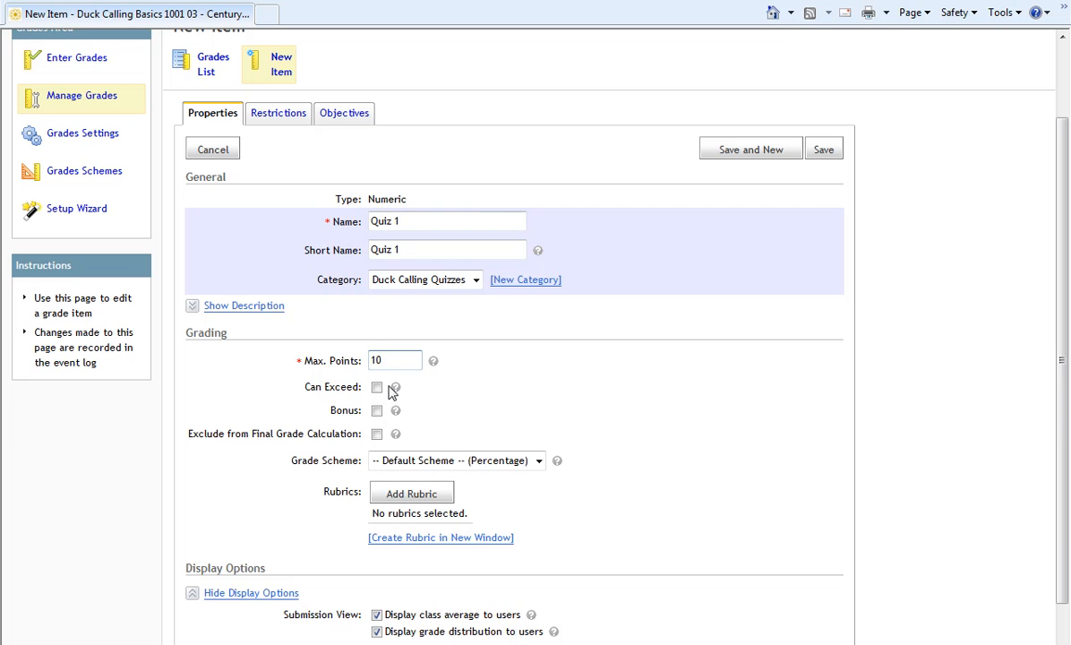
mouse_move(389, 421)
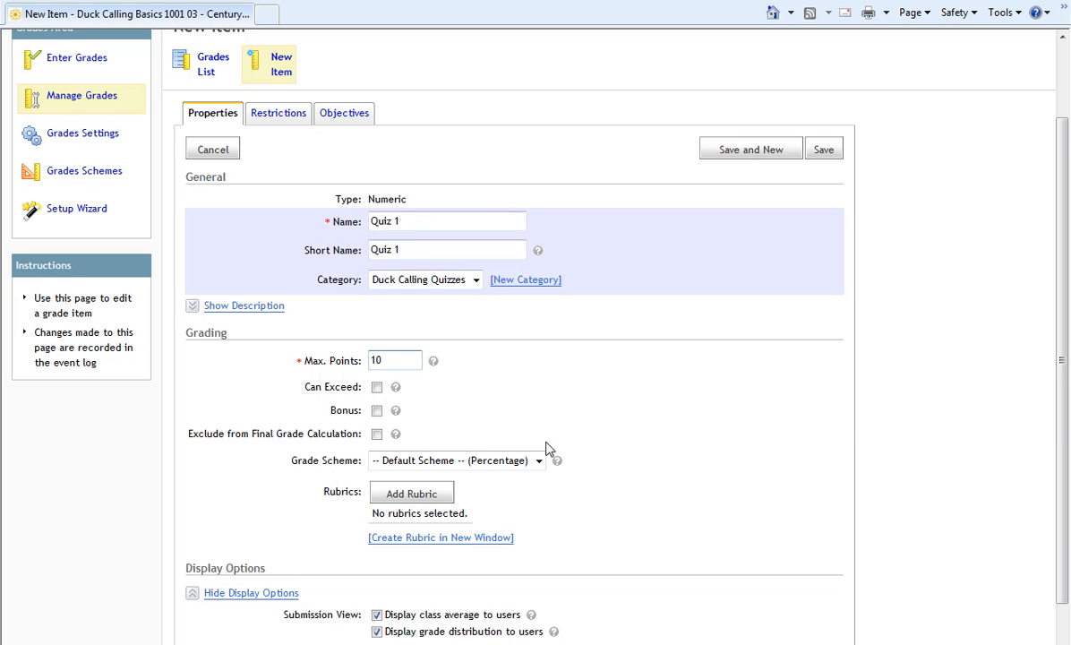
mouse_move(452, 480)
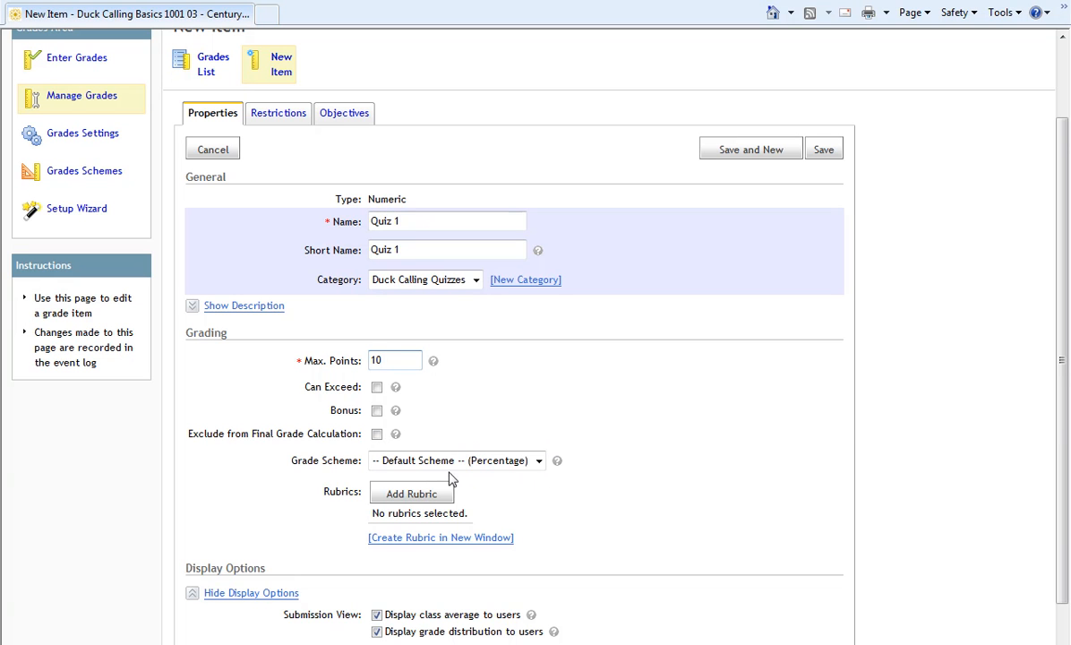
mouse_move(510, 480)
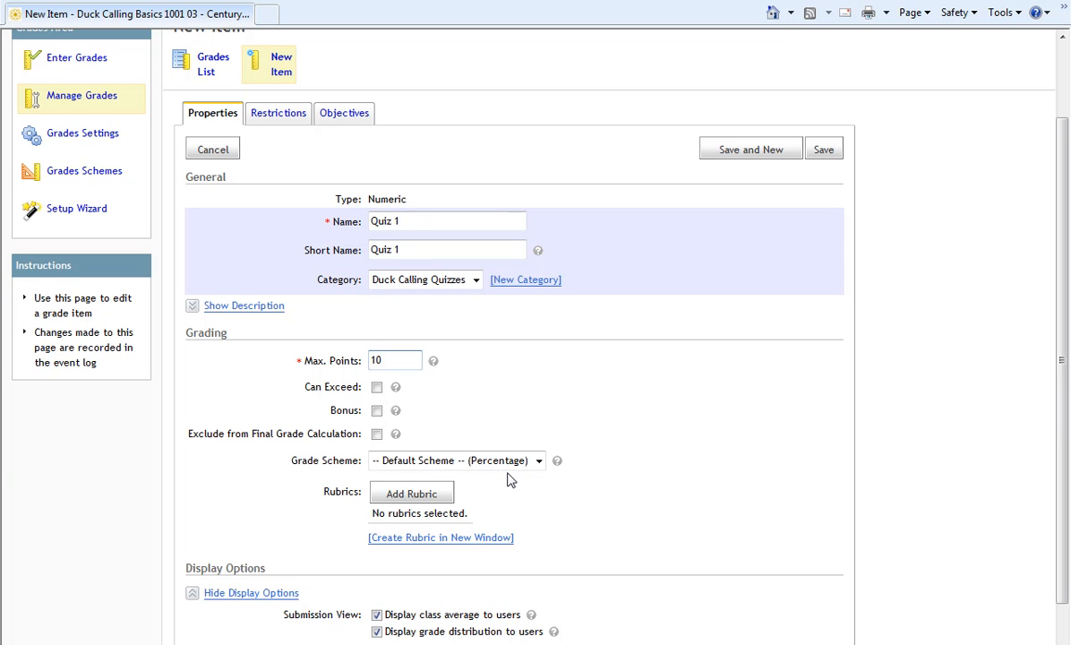
Confirm Max. Points is 10 and save the Quiz 1 grade item
click(394, 360)
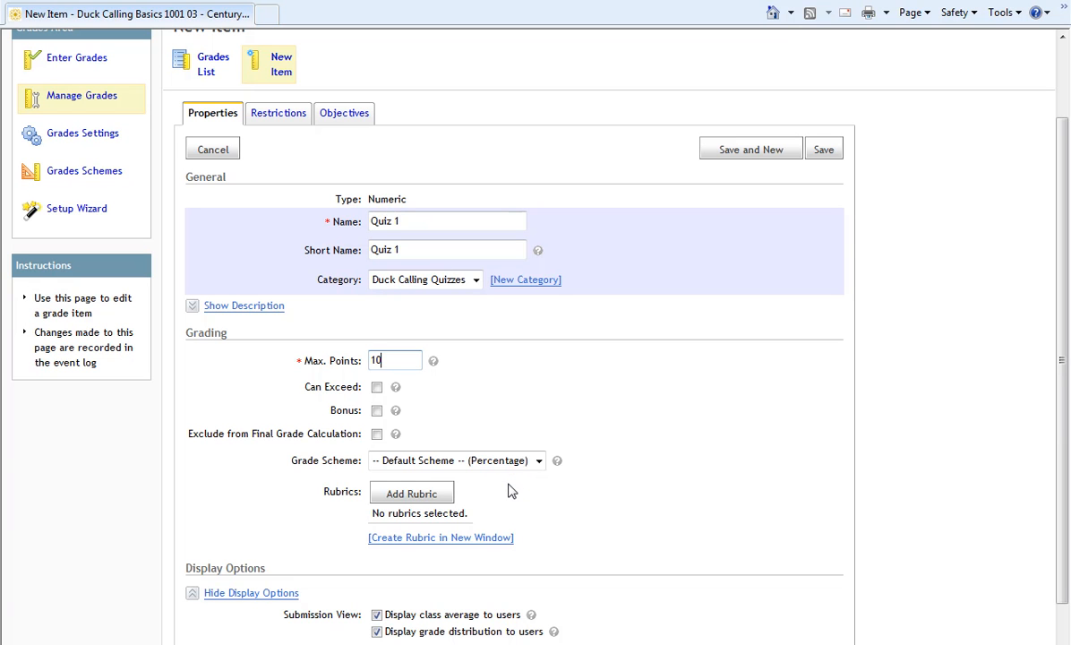
mouse_move(453, 494)
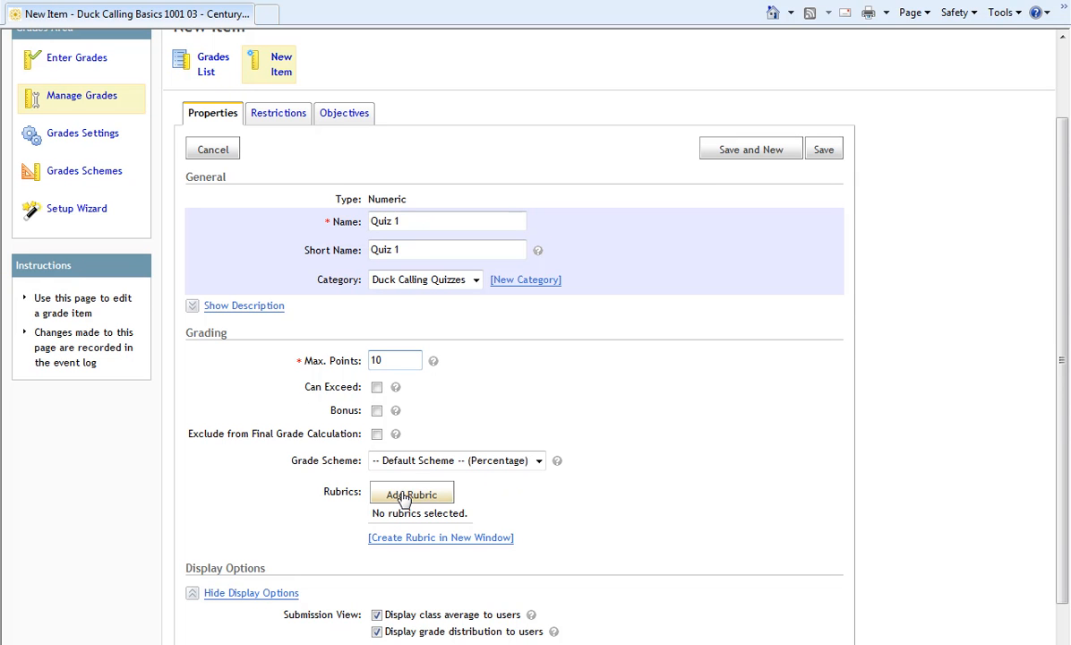
scroll(down, 3)
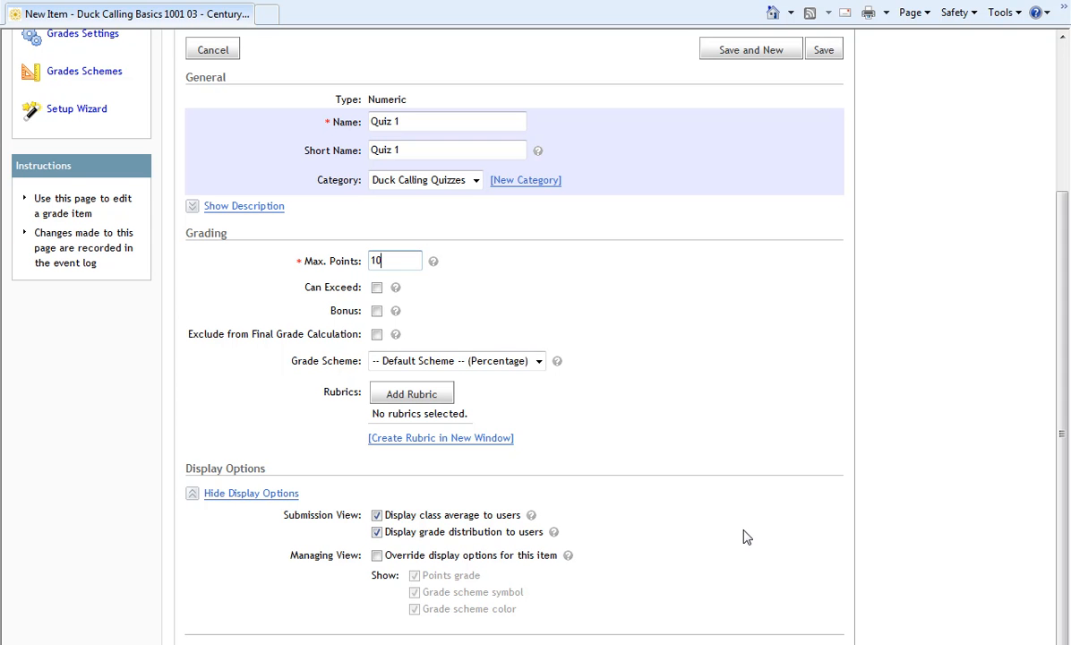
mouse_move(755, 535)
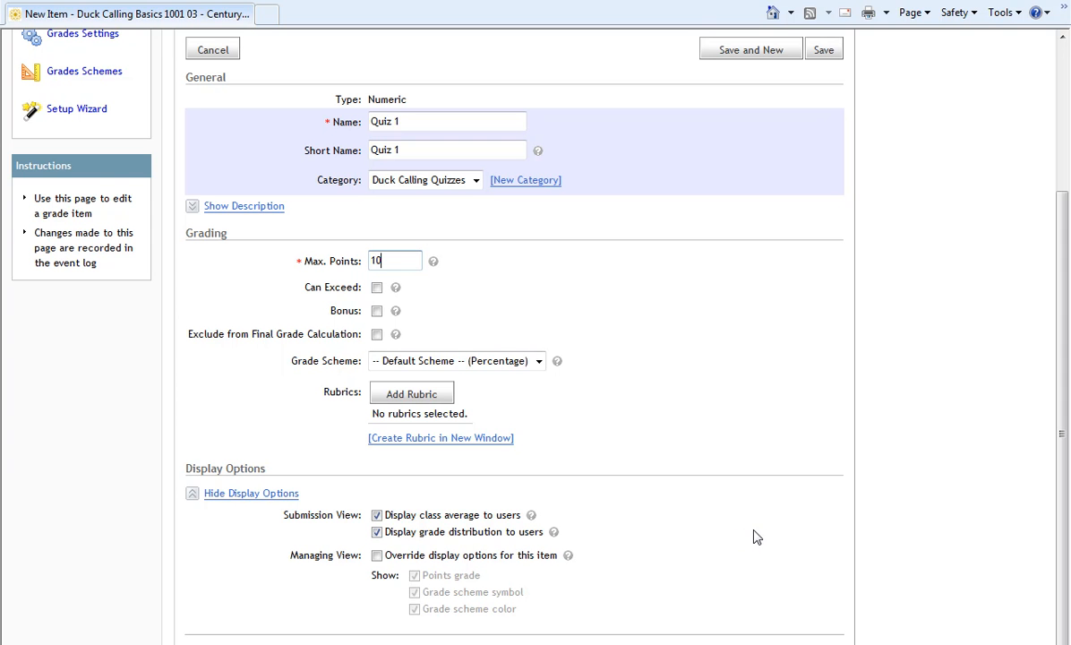
scroll(up, 3)
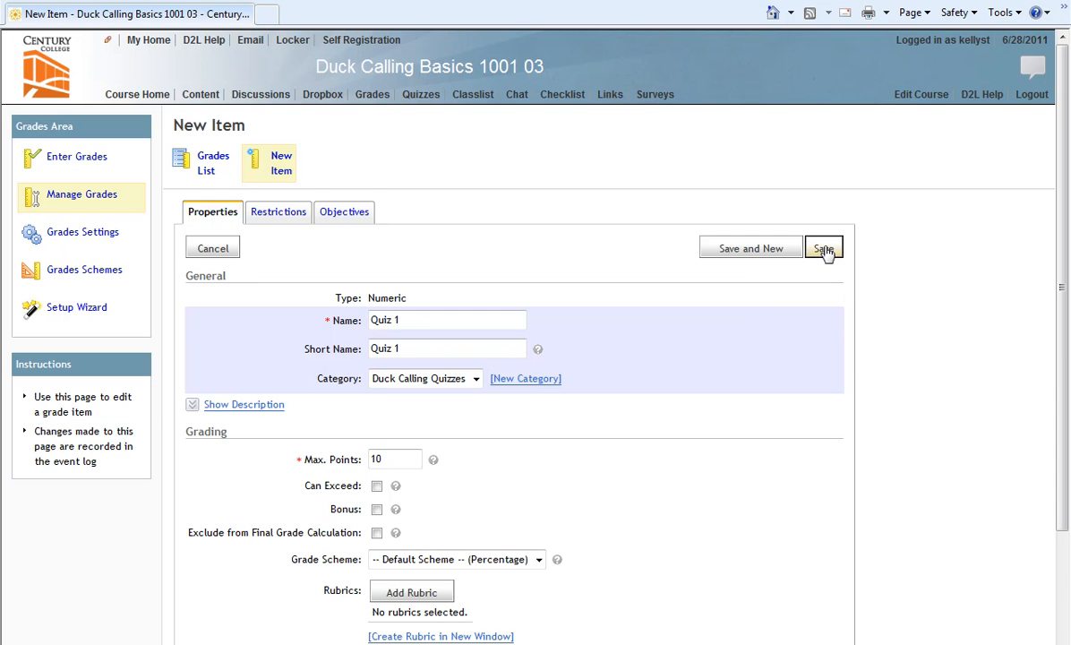
click(824, 247)
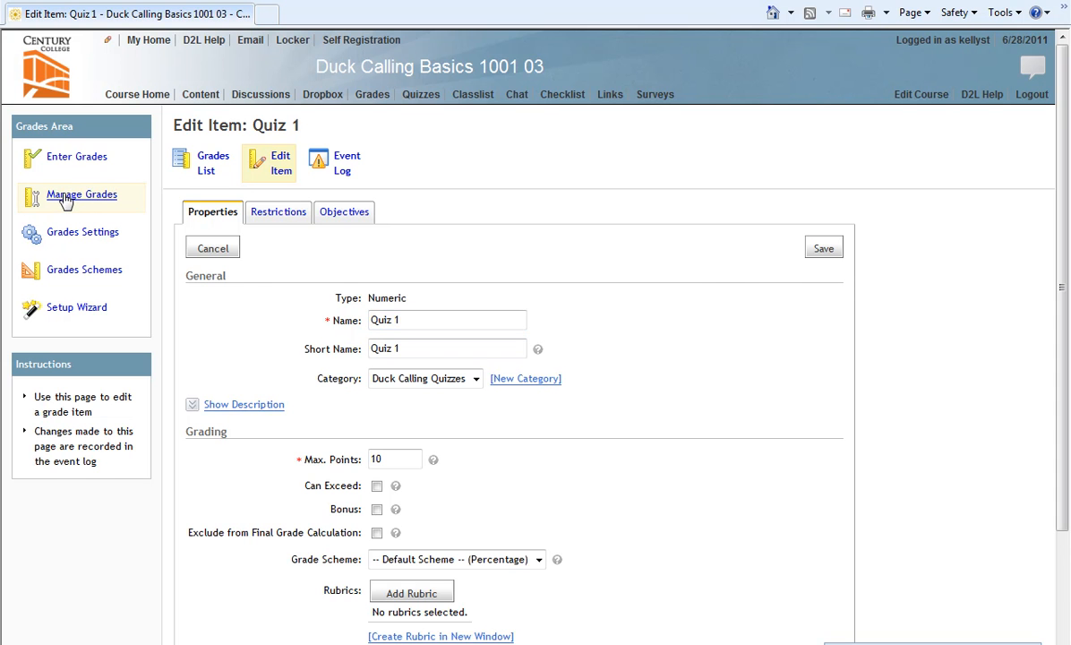
Return to the Grades List showing Quiz 1 at 10 points under Duck Calling Quizzes
click(213, 161)
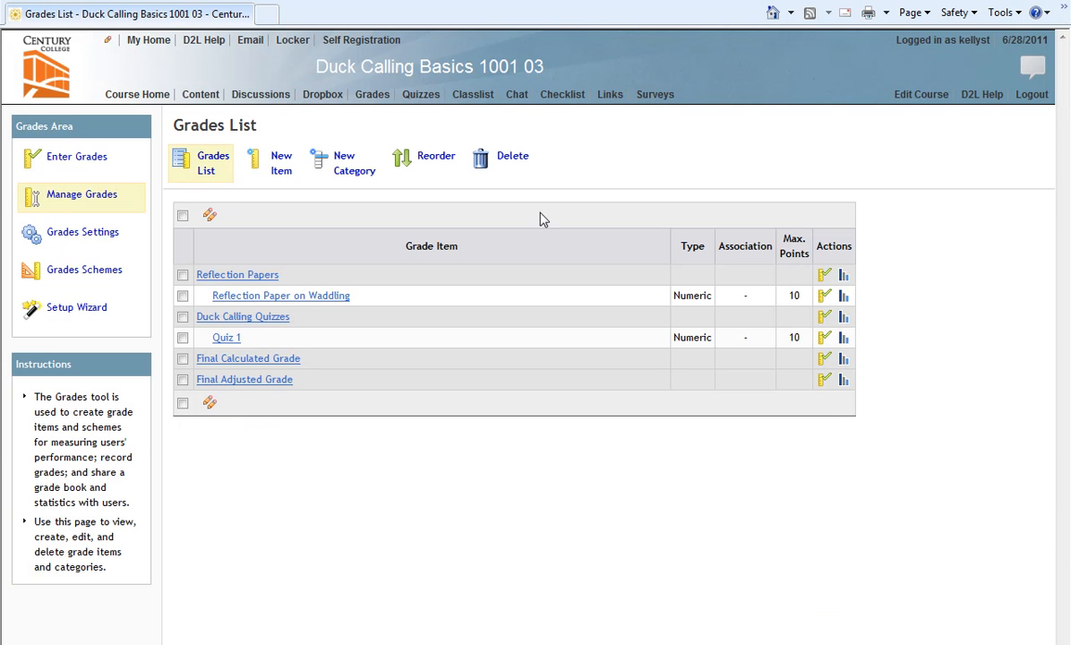
mouse_move(396, 326)
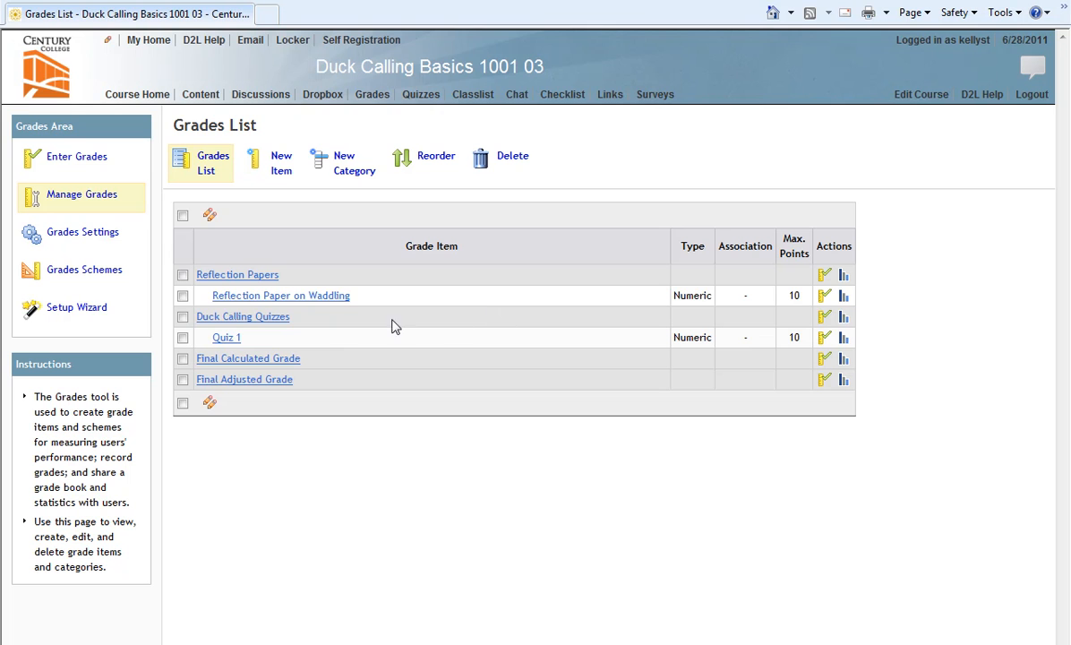
mouse_move(301, 347)
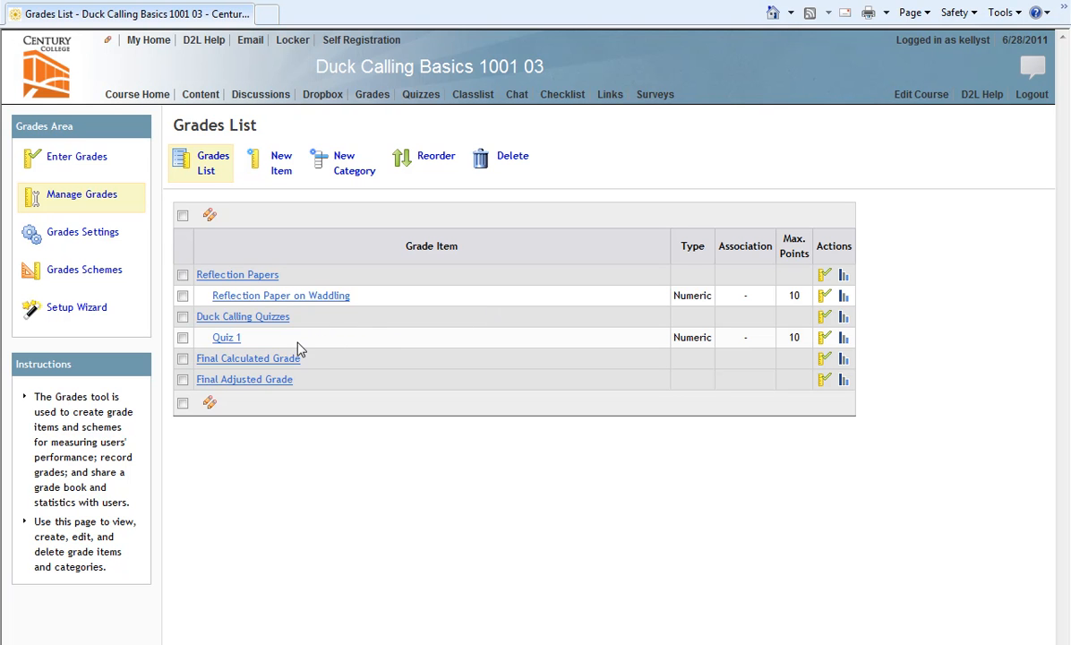
mouse_move(385, 349)
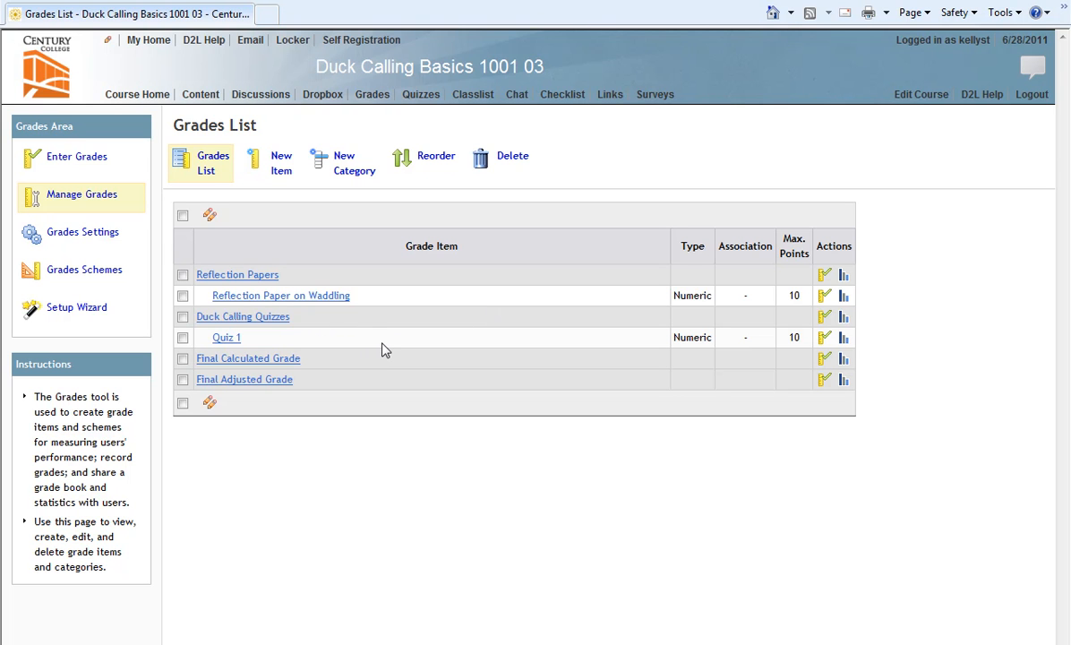